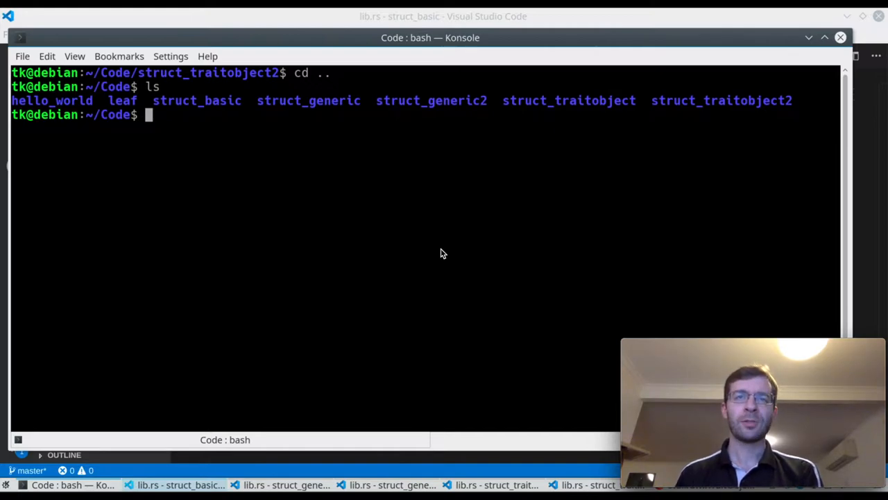
{"action": "mouse_move", "coordinate": [215, 456]}
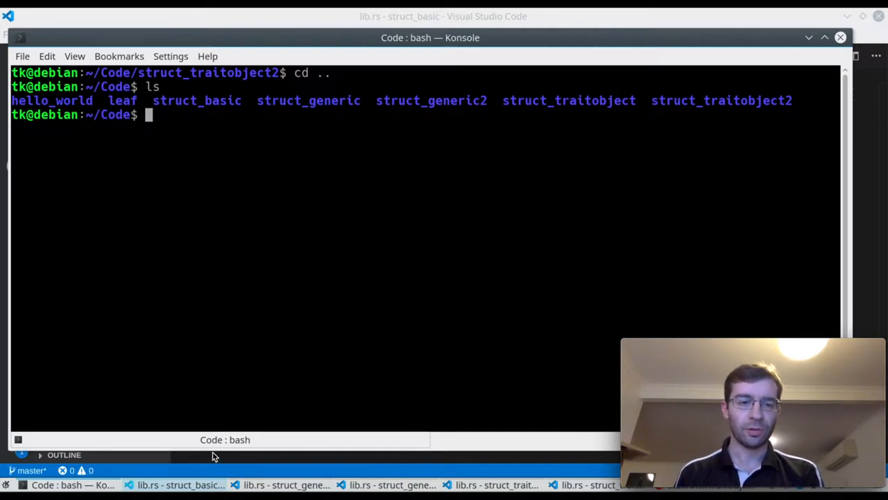
Walk through struct_basic's lib.rs, highlighting myvalue_create and the value passed to into_raw
{"action": "left_click", "coordinate": [181, 485]}
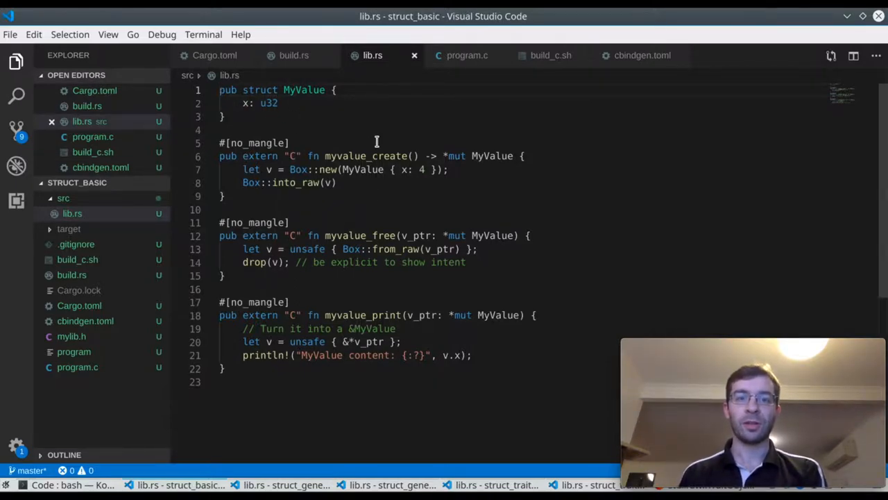
{"action": "double_click", "coordinate": [360, 169]}
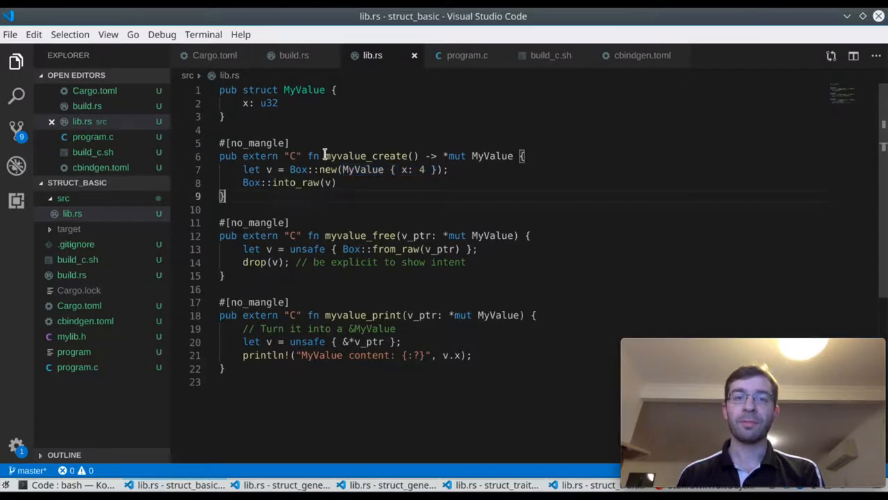
{"action": "double_click", "coordinate": [366, 155]}
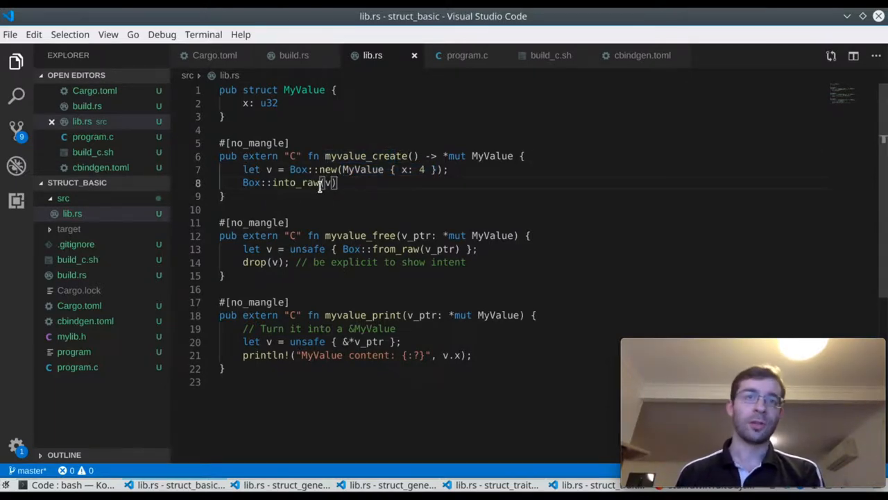
{"action": "double_click", "coordinate": [294, 183]}
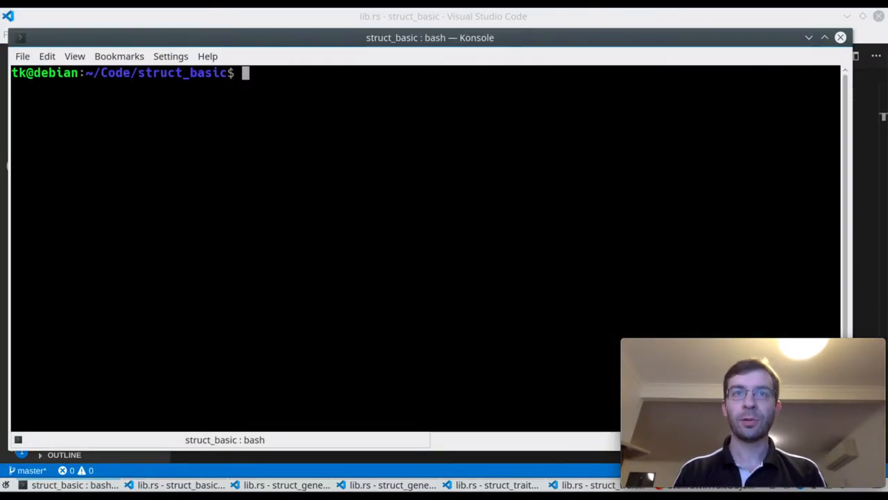
Run cargo build in ~/Code/struct_basic
{"action": "type", "text": "cargo build"}
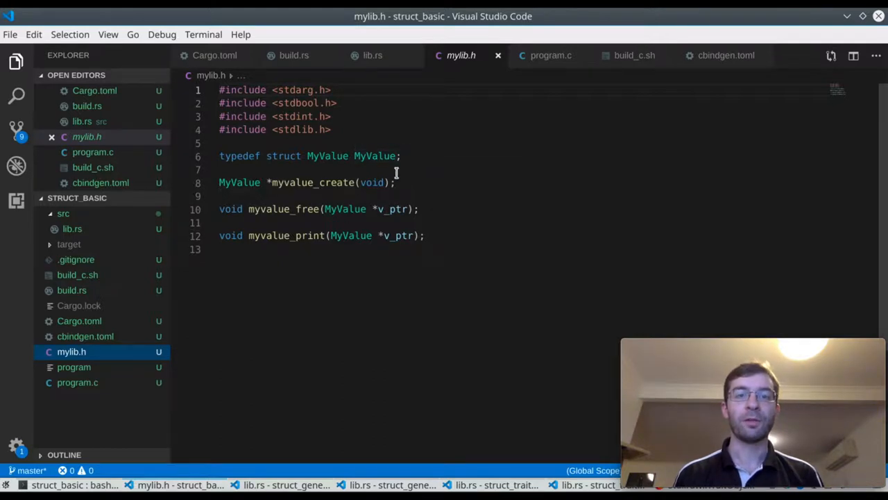
{"action": "mouse_move", "coordinate": [458, 169]}
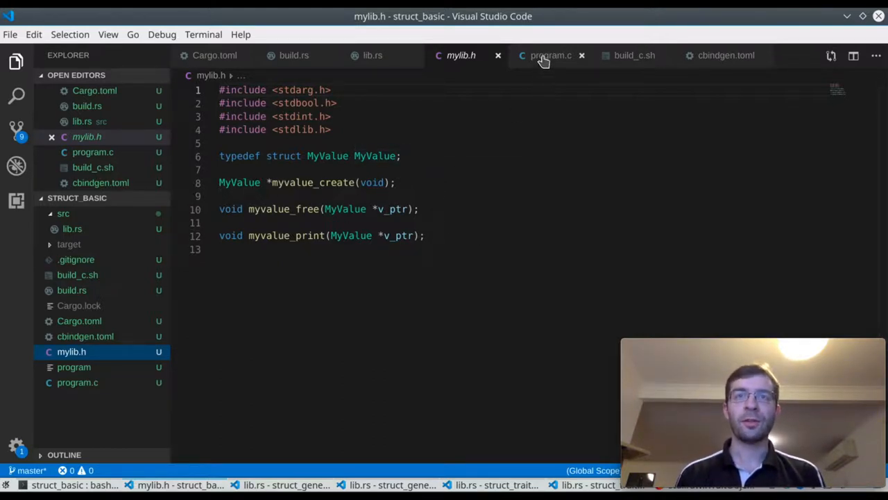
Switch from the mylib.h header to program.c, the C code calling it
{"action": "left_click", "coordinate": [551, 55]}
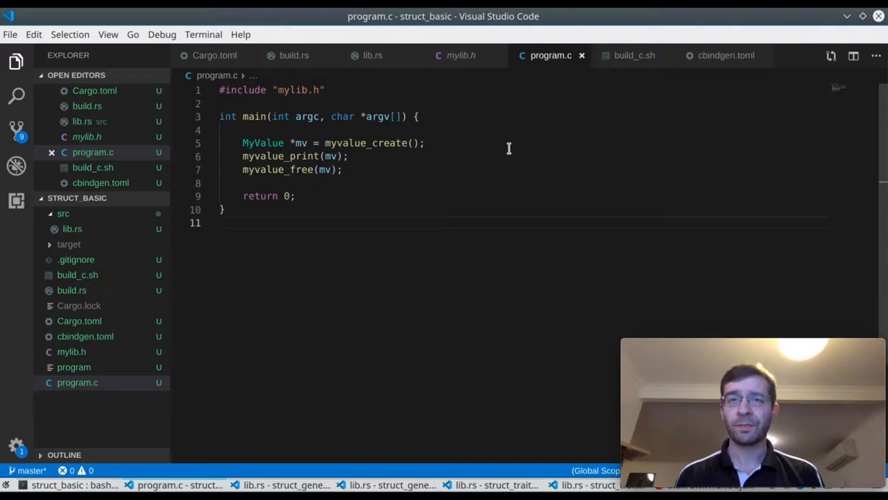
{"action": "mouse_move", "coordinate": [305, 169]}
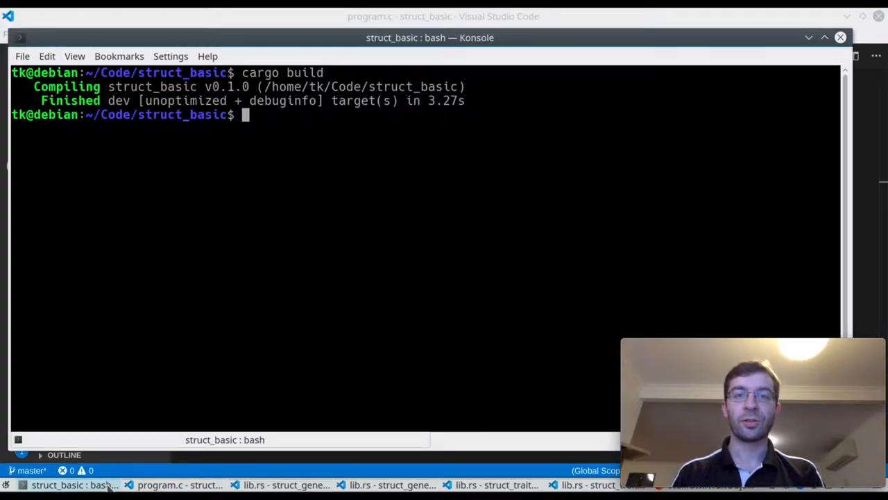
Print build_c.sh, run it to compile program.c, then launch ./program
{"action": "type", "text": "cat build_c.sh"}
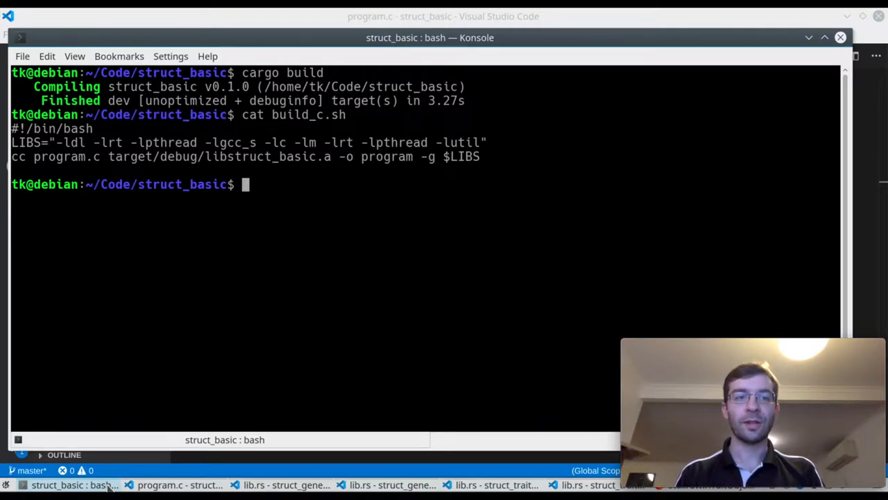
{"action": "type", "text": "./build_c.sh"}
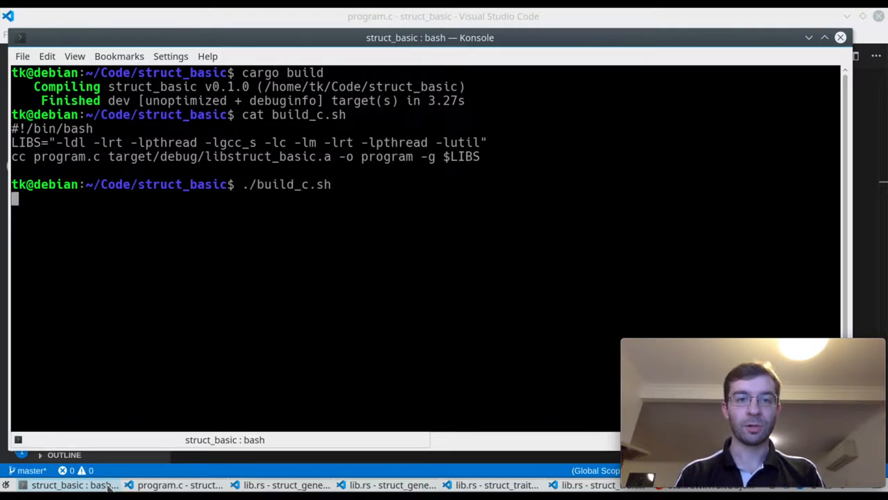
{"action": "type", "text": "./prog"}
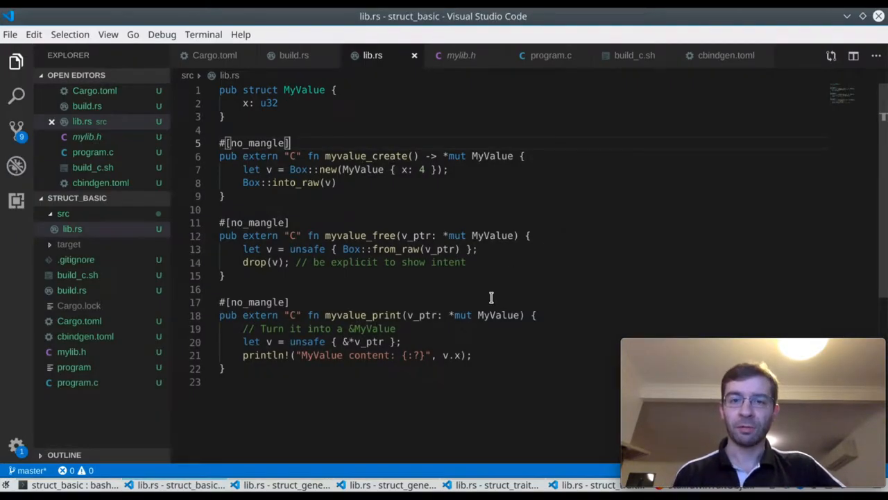
{"action": "mouse_move", "coordinate": [480, 316]}
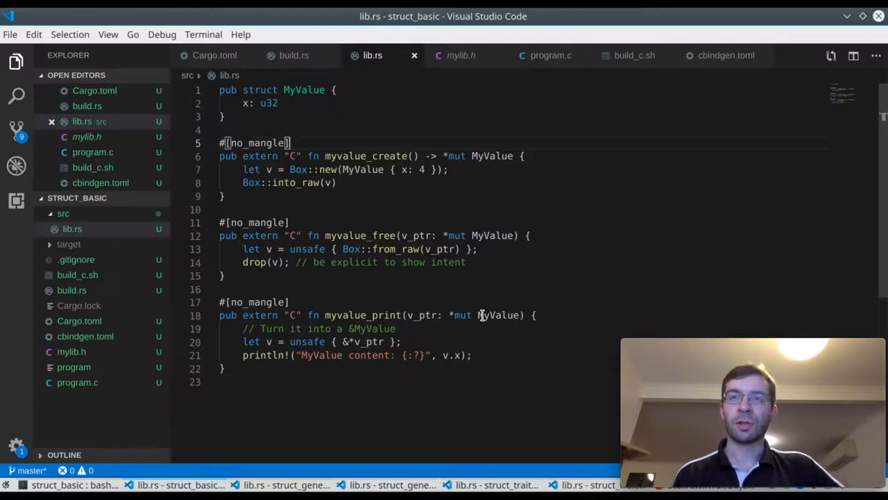
{"action": "mouse_move", "coordinate": [537, 257]}
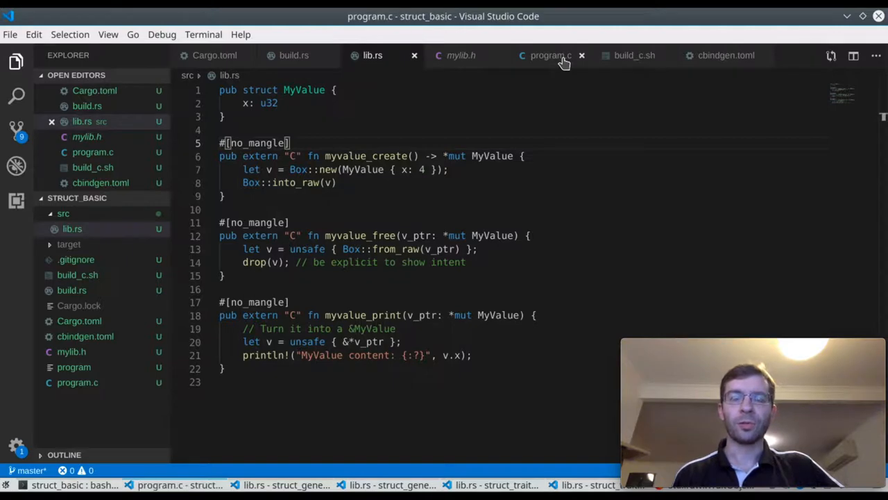
After reviewing lib.rs, switch back to the program.c tab
{"action": "left_click", "coordinate": [551, 55]}
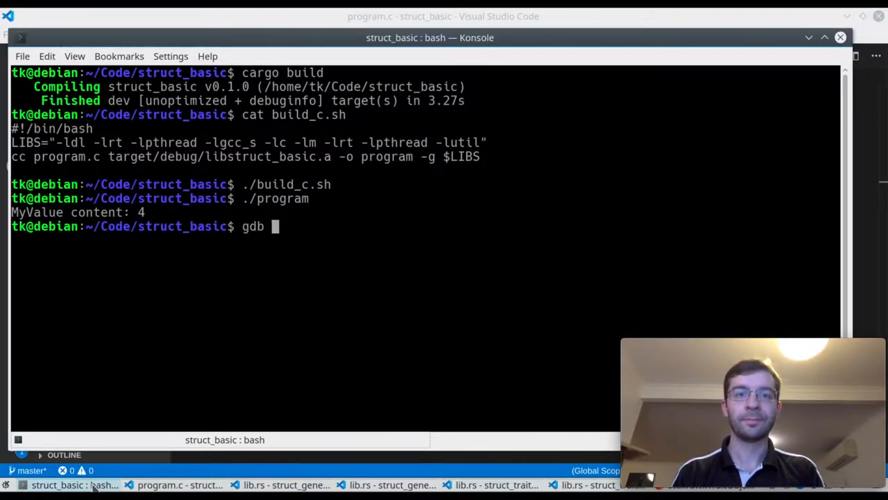
Load program in gdb, break at main, run, and step past myvalue_create
{"action": "type", "text": "program"}
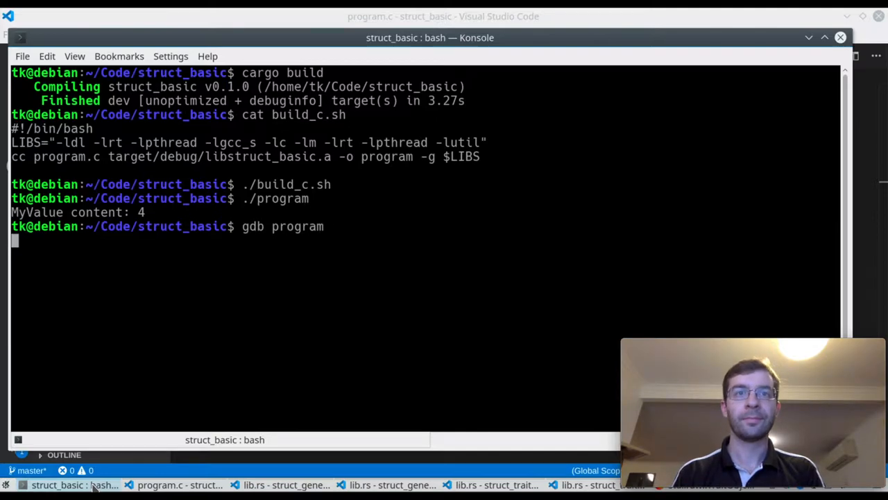
{"action": "type", "text": "break mai"}
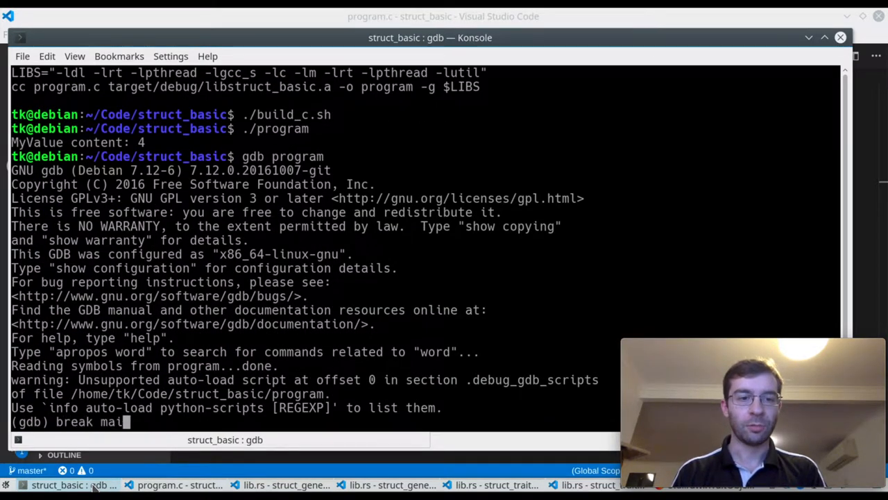
{"action": "key", "text": "Return"}
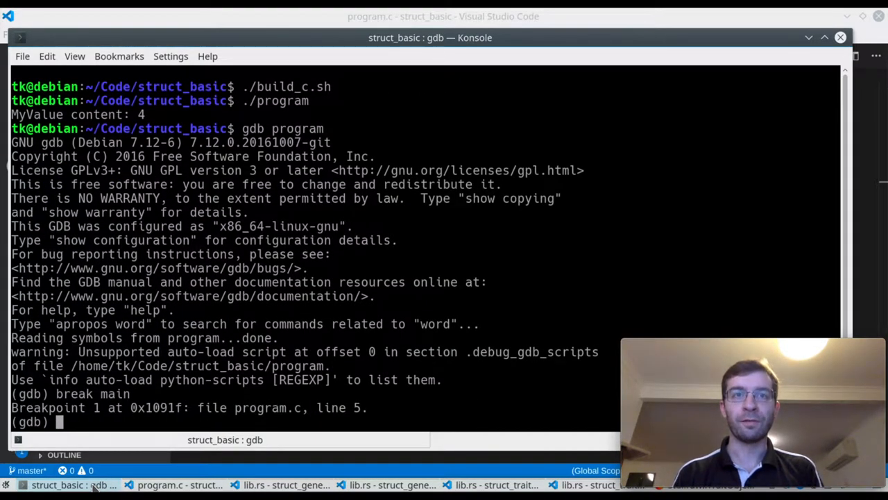
{"action": "type", "text": "run"}
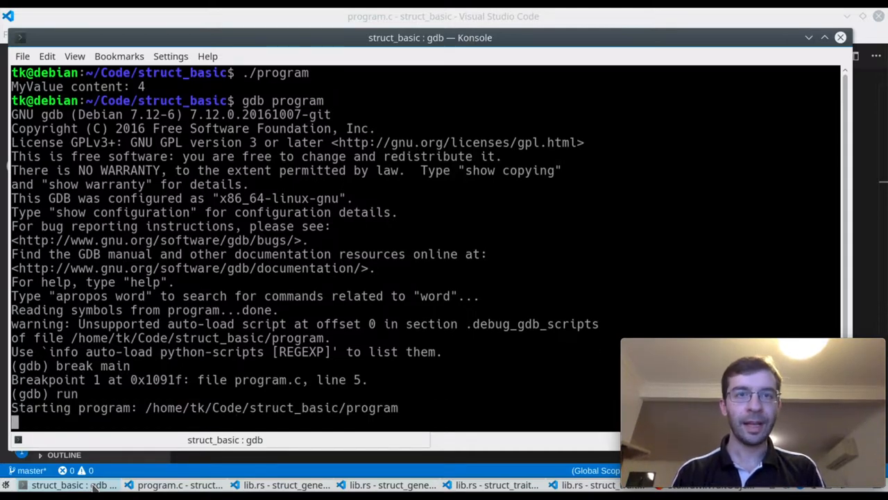
{"action": "key", "text": "Return"}
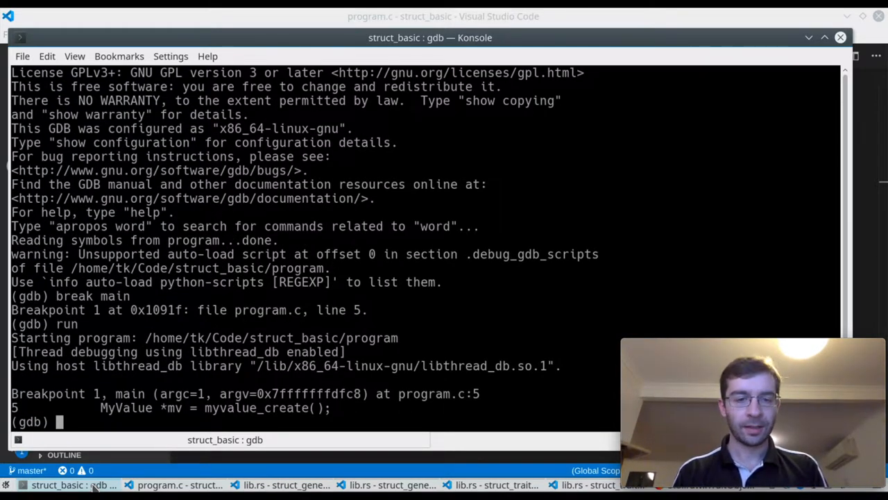
{"action": "type", "text": "n"}
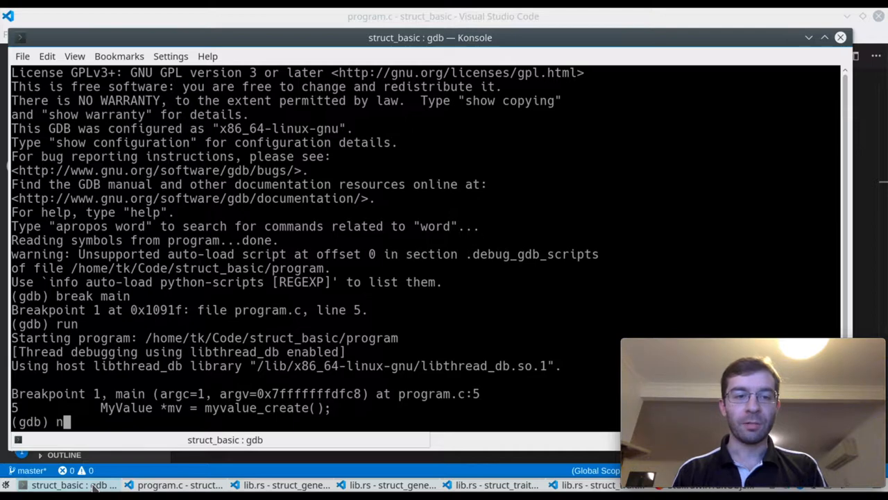
{"action": "key", "text": "Return"}
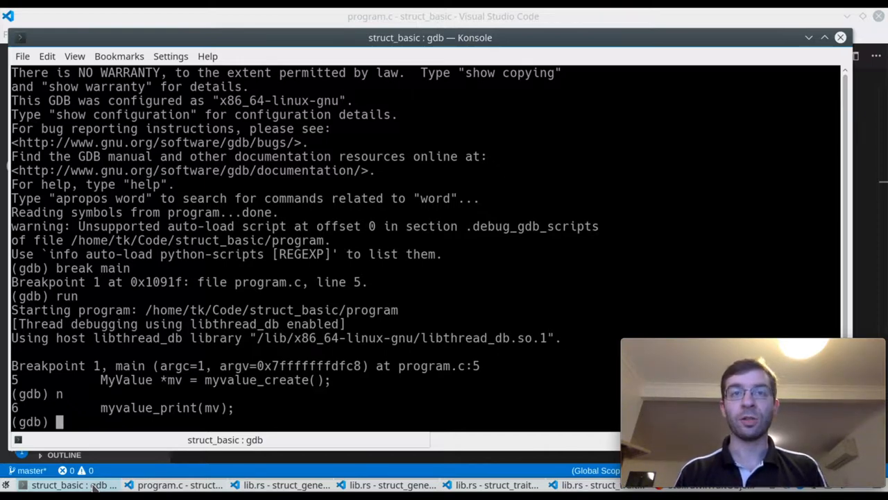
List the process's memory mappings with info proc mappings
{"action": "type", "text": "info prac mappings"}
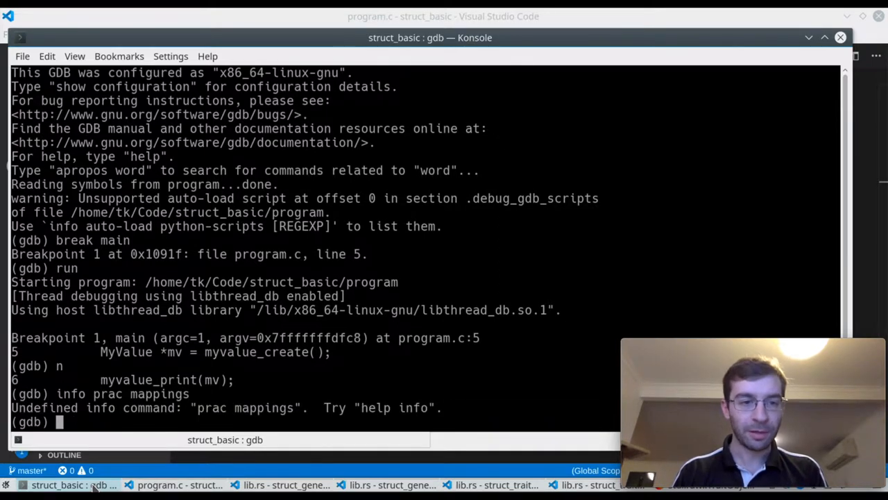
{"action": "type", "text": "info proc map"}
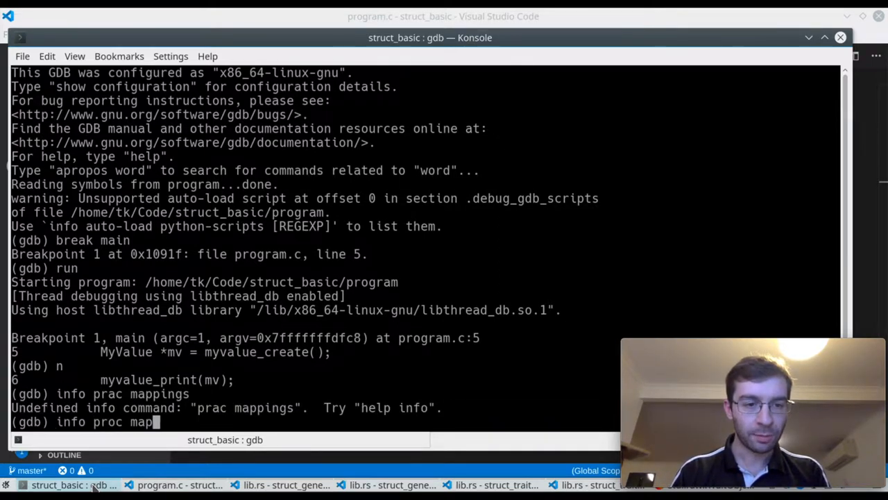
{"action": "key", "text": "Return"}
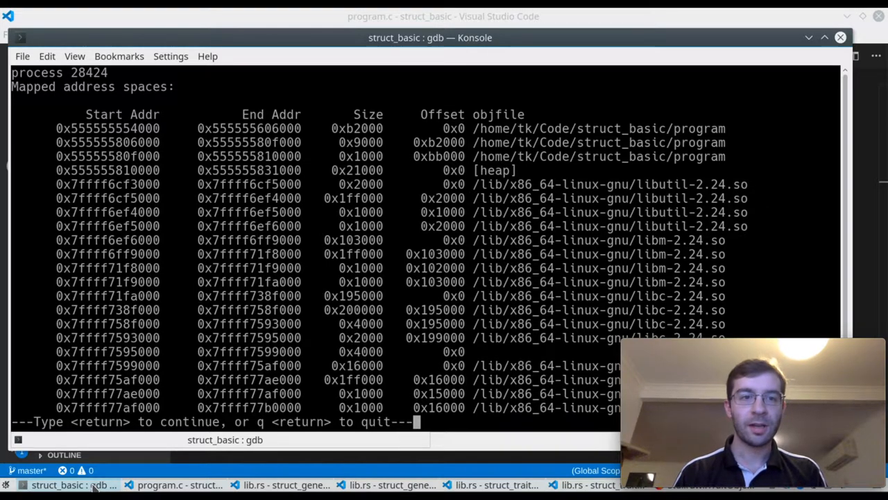
Show locals, then examine mv's heap words with x/1xw and x/4xw
{"action": "type", "text": "q"}
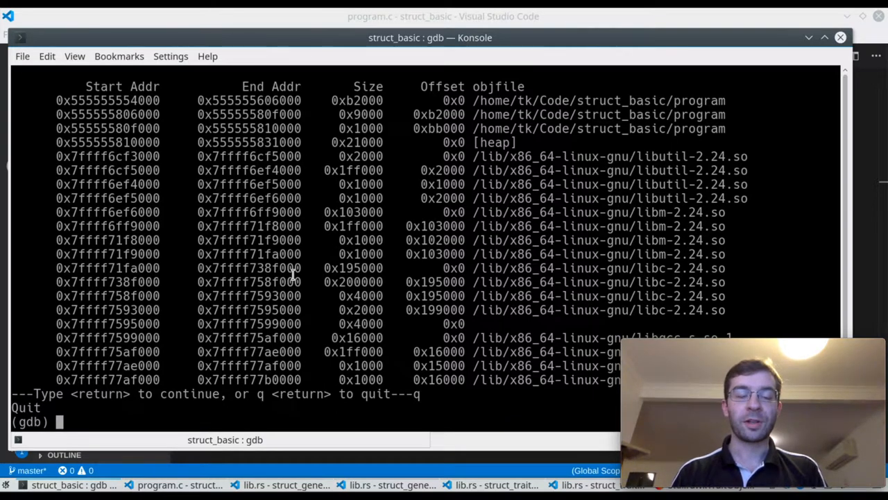
{"action": "type", "text": "info loca"}
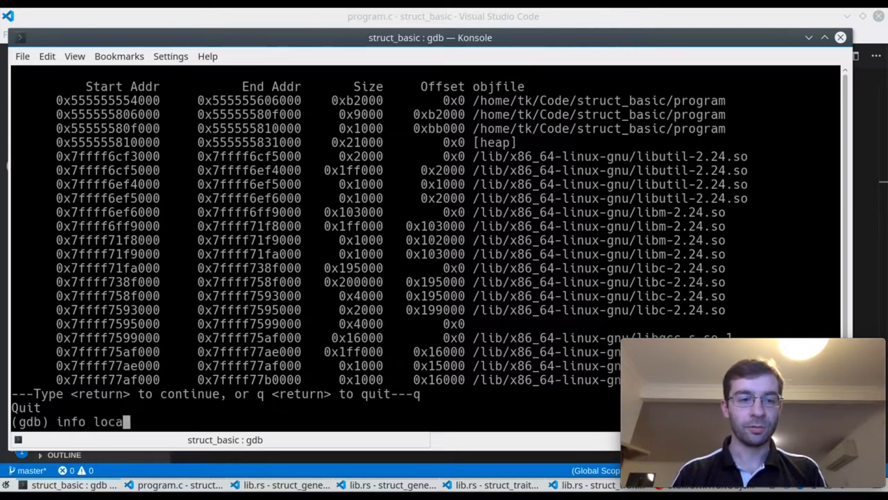
{"action": "key", "text": "Return"}
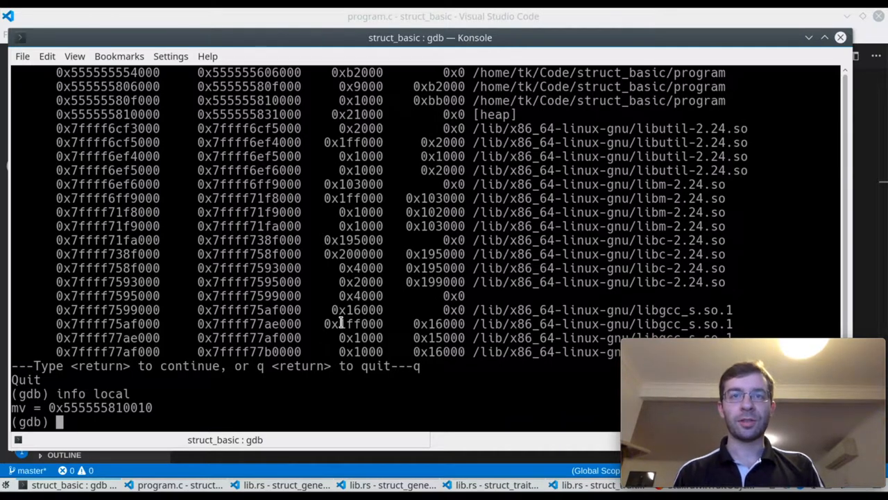
{"action": "type", "text": "x/1xw"}
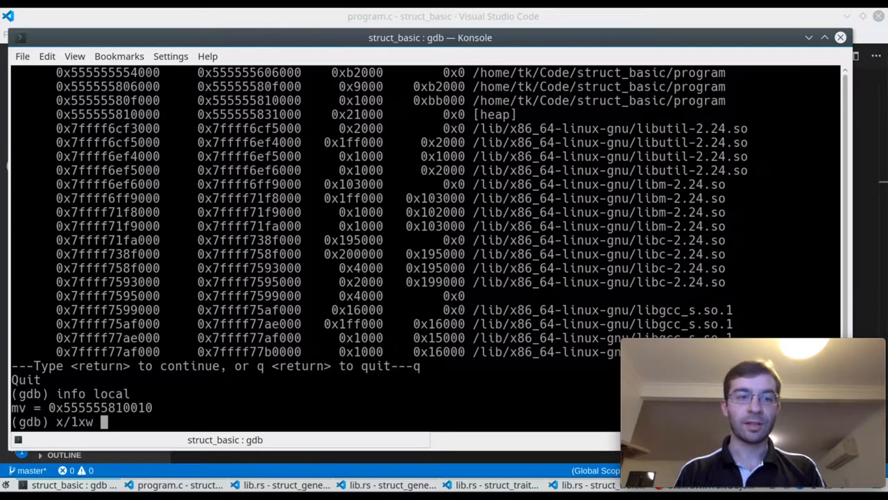
{"action": "key", "text": "Return"}
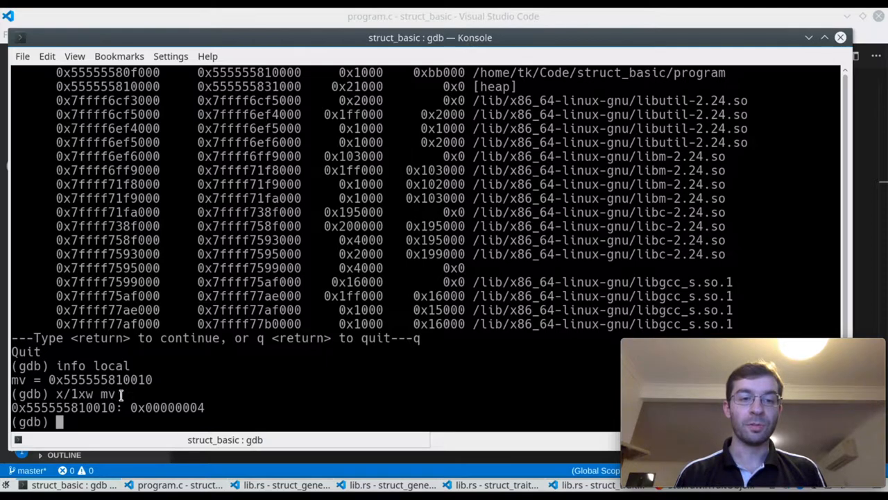
{"action": "mouse_move", "coordinate": [242, 413]}
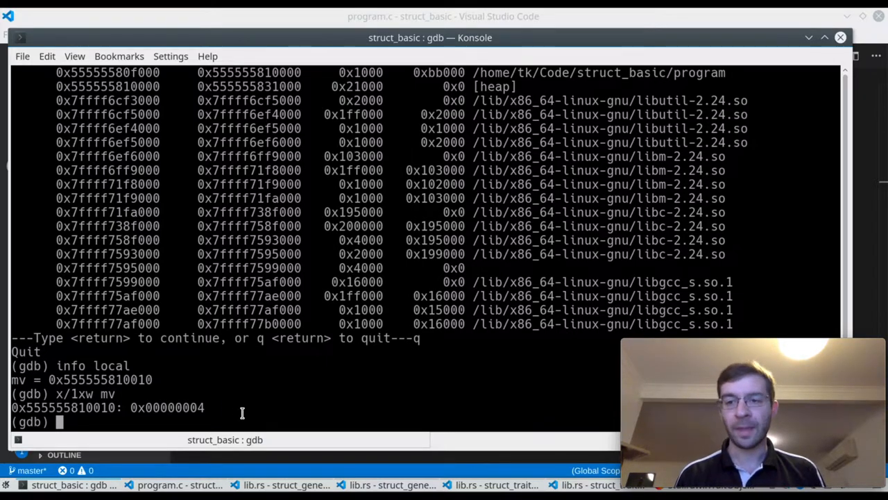
{"action": "type", "text": "x/1xw mv"}
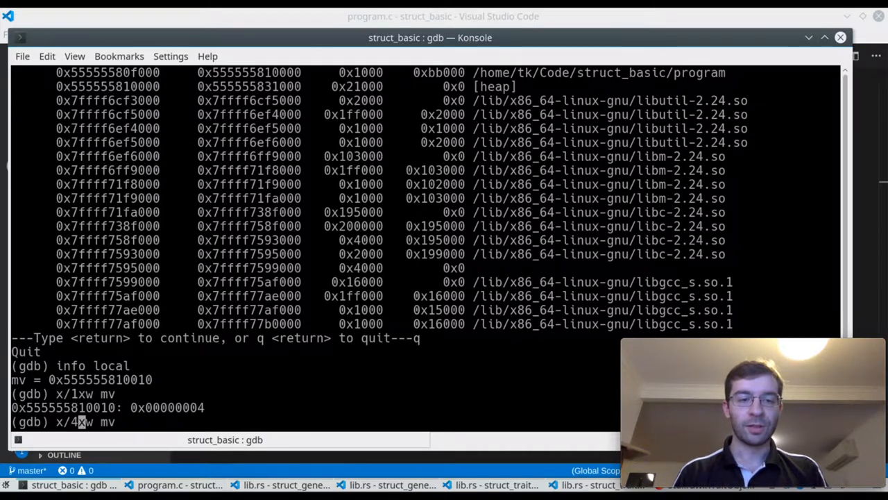
{"action": "key", "text": "Return"}
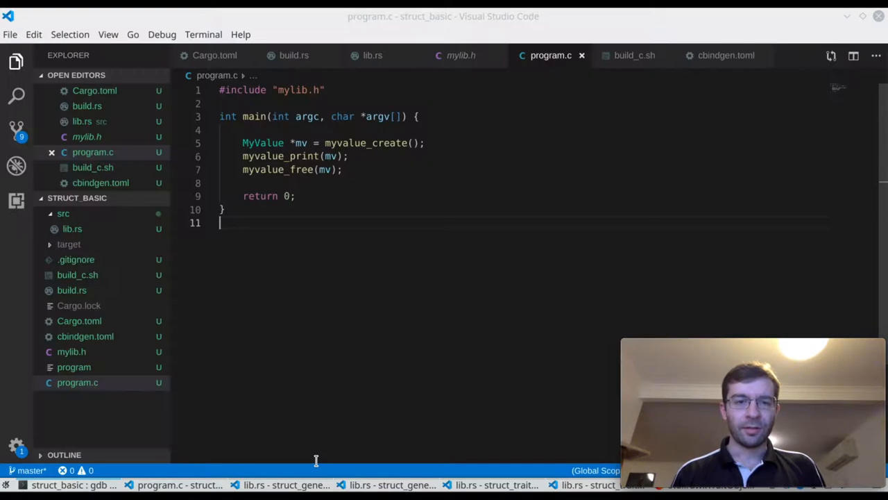
{"action": "mouse_move", "coordinate": [373, 55]}
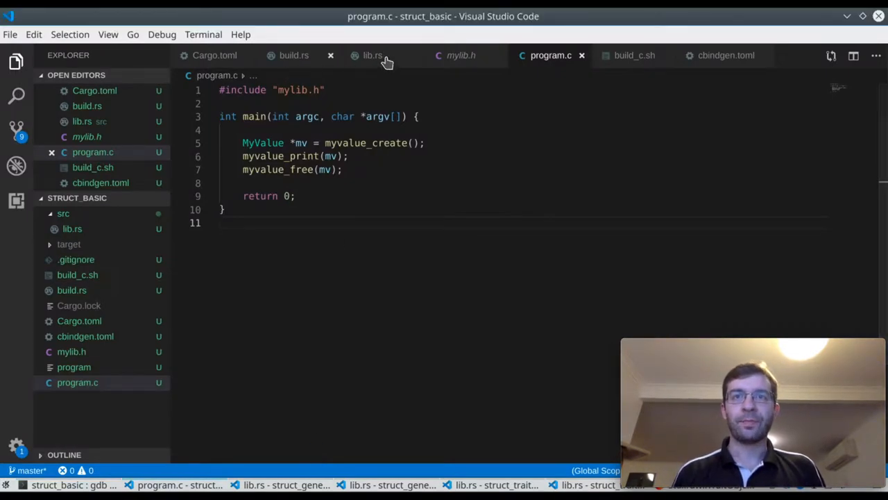
Switch to the lib.rs tab with MyValue and its extern "C" functions
{"action": "left_click", "coordinate": [373, 55]}
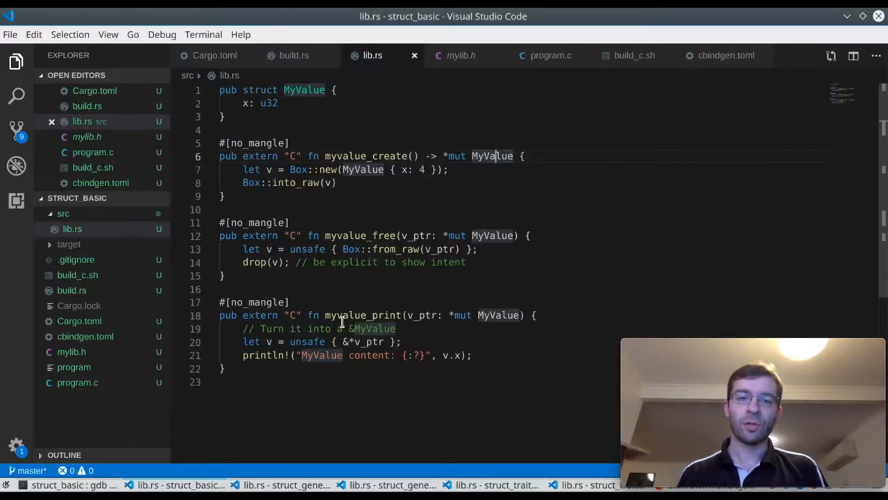
{"action": "double_click", "coordinate": [365, 315]}
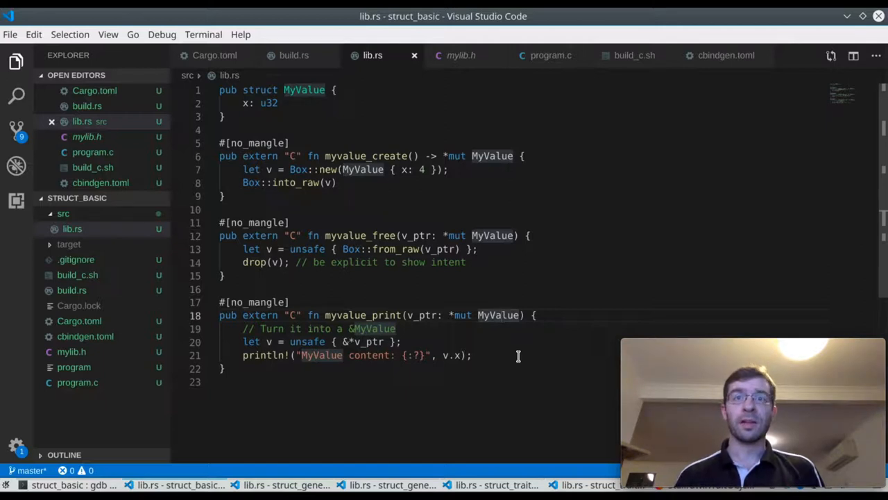
{"action": "mouse_move", "coordinate": [372, 342]}
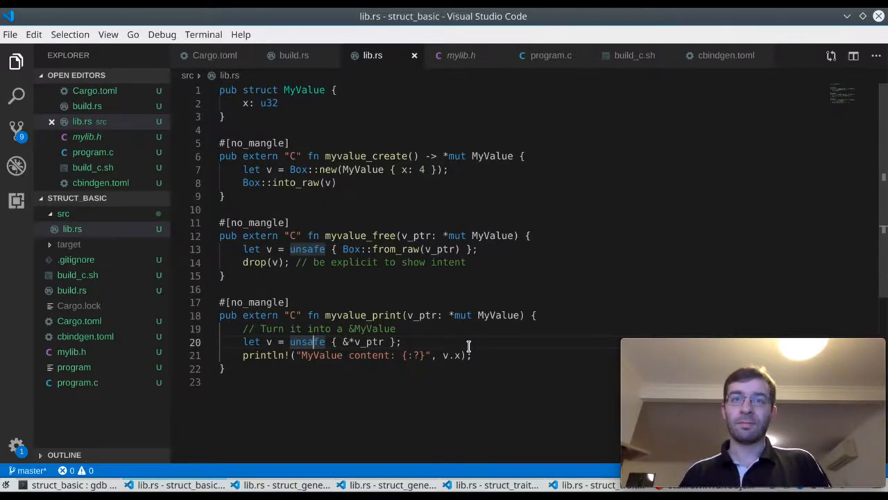
{"action": "mouse_move", "coordinate": [343, 298]}
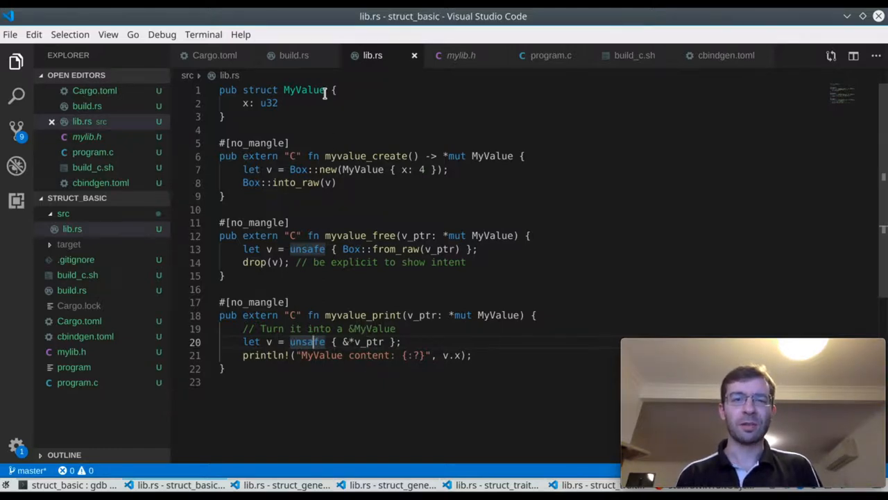
{"action": "mouse_move", "coordinate": [332, 287]}
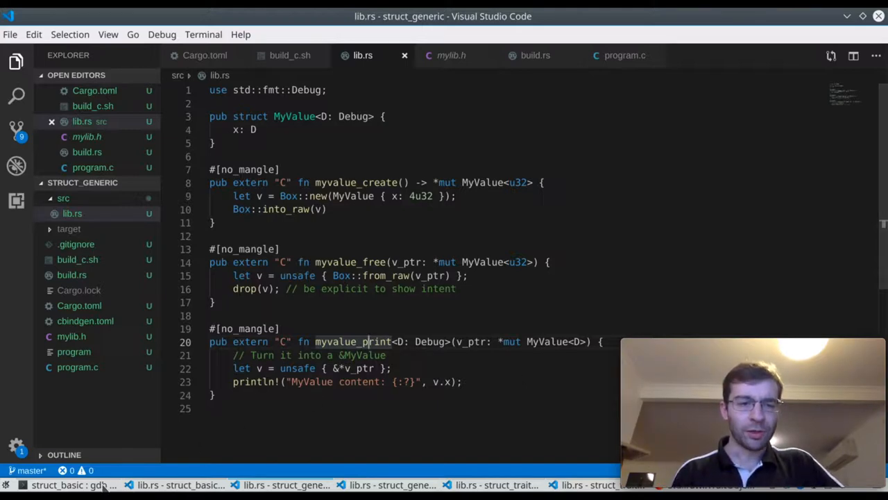
Build struct_generic and grep nm -g output of libstruct_generic.a for myvalue symbols
{"action": "left_click", "coordinate": [73, 484]}
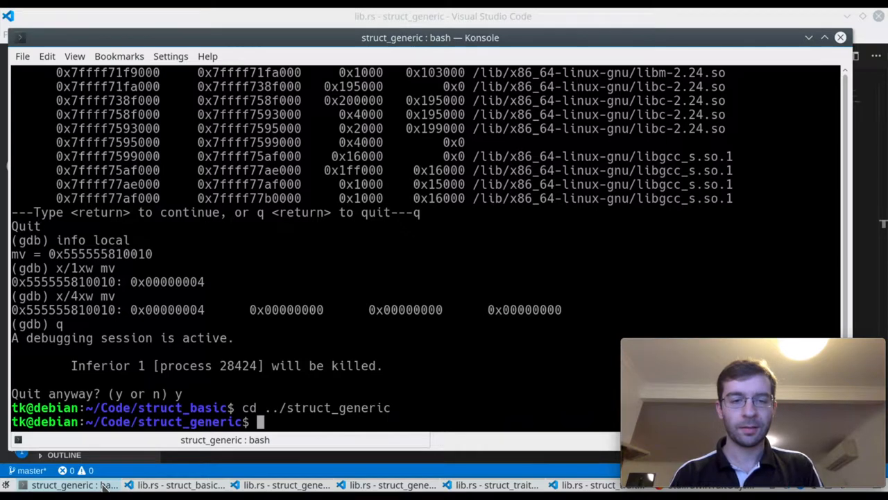
{"action": "type", "text": "cargo build"}
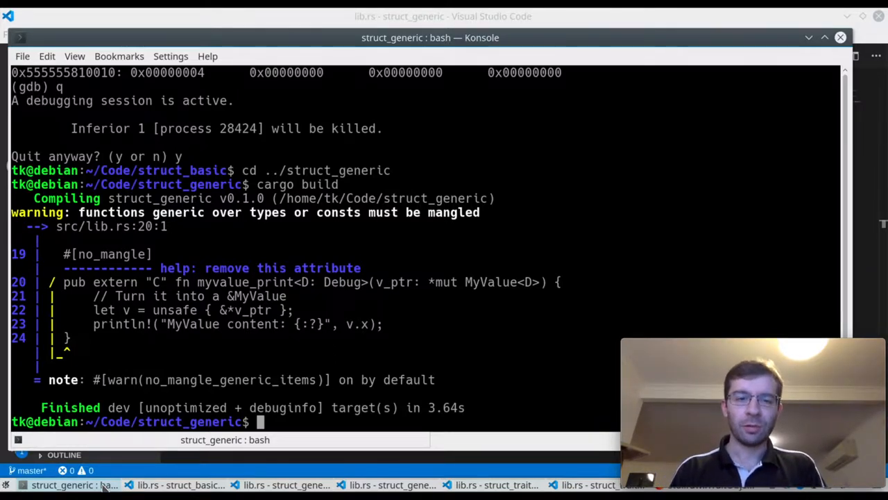
{"action": "type", "text": "nm -g target/debug/lib"}
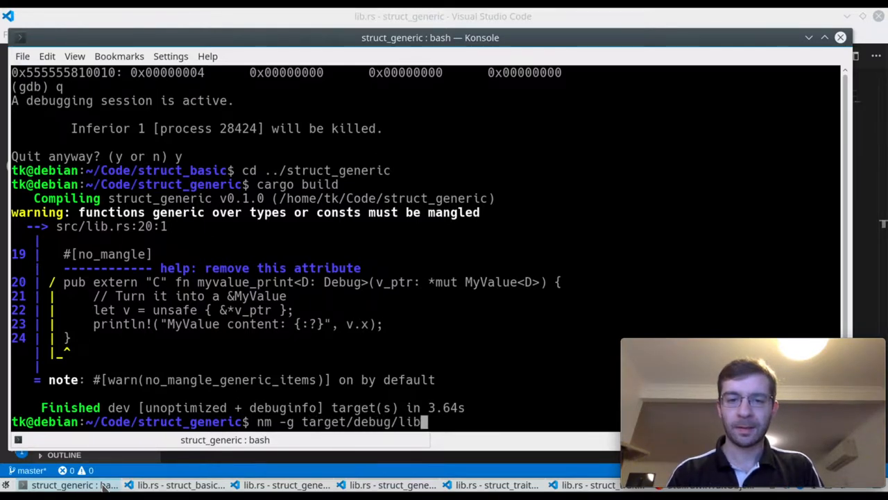
{"action": "type", "text": "struct_generic."}
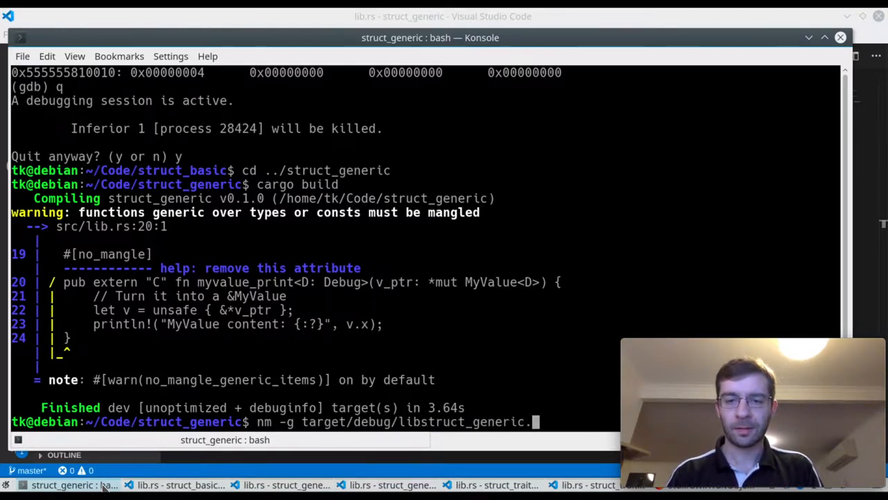
{"action": "type", "text": "a | grep"}
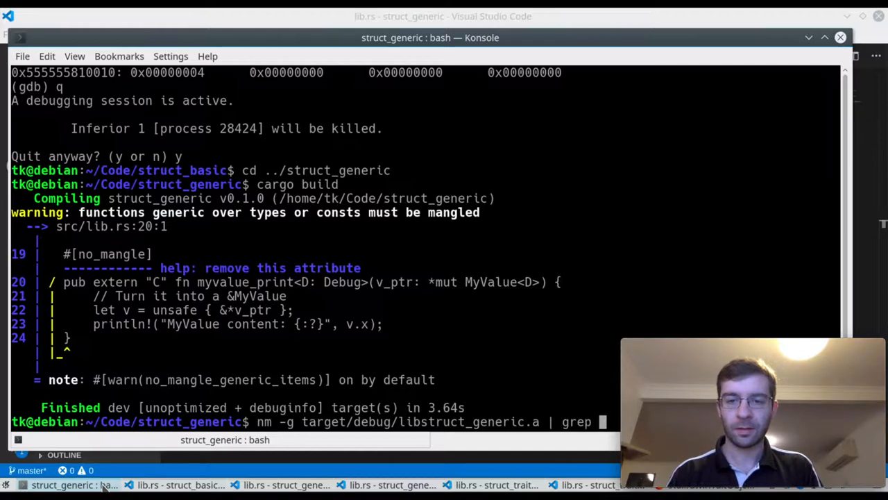
{"action": "type", "text": "my"}
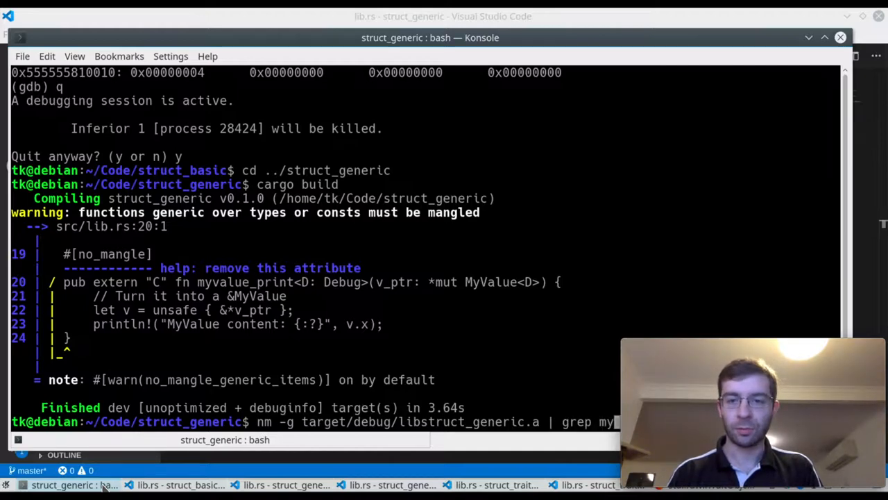
{"action": "key", "text": "Return"}
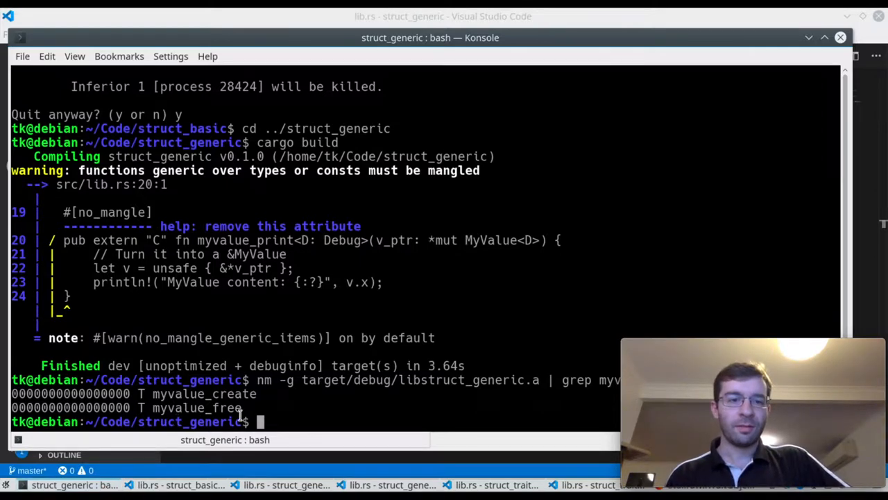
{"action": "mouse_move", "coordinate": [337, 402]}
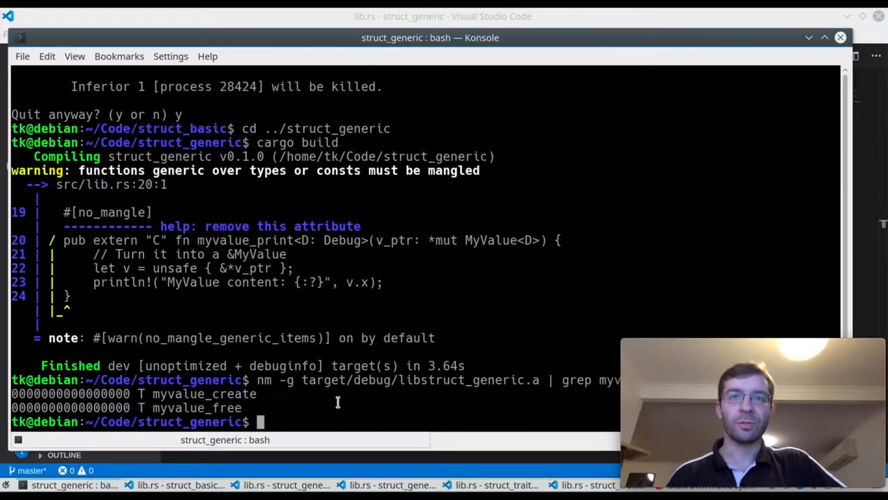
{"action": "mouse_move", "coordinate": [865, 263]}
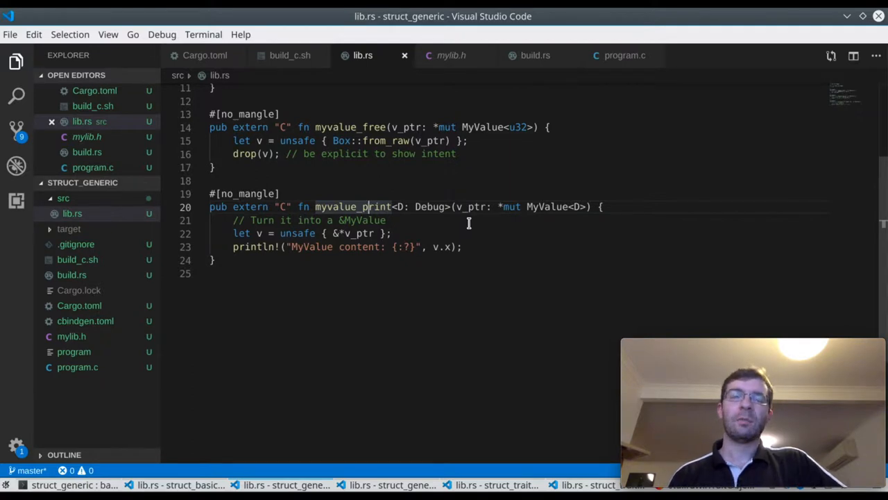
{"action": "mouse_move", "coordinate": [558, 206]}
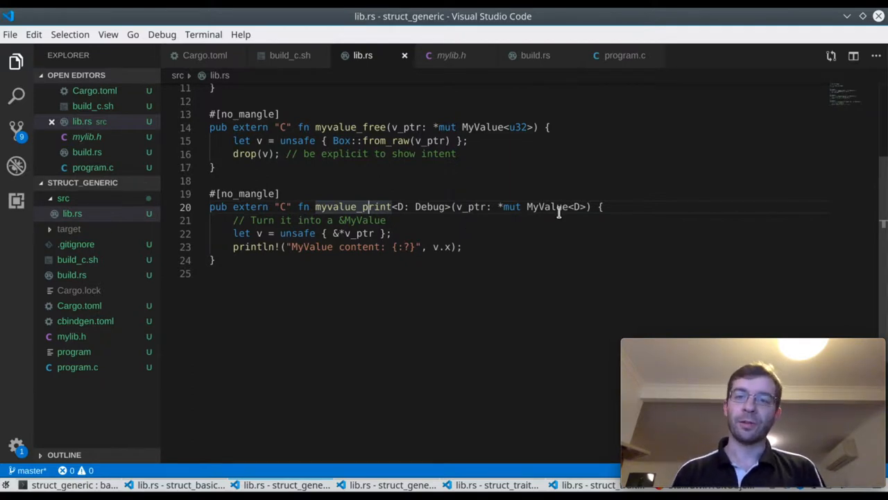
{"action": "double_click", "coordinate": [548, 206]}
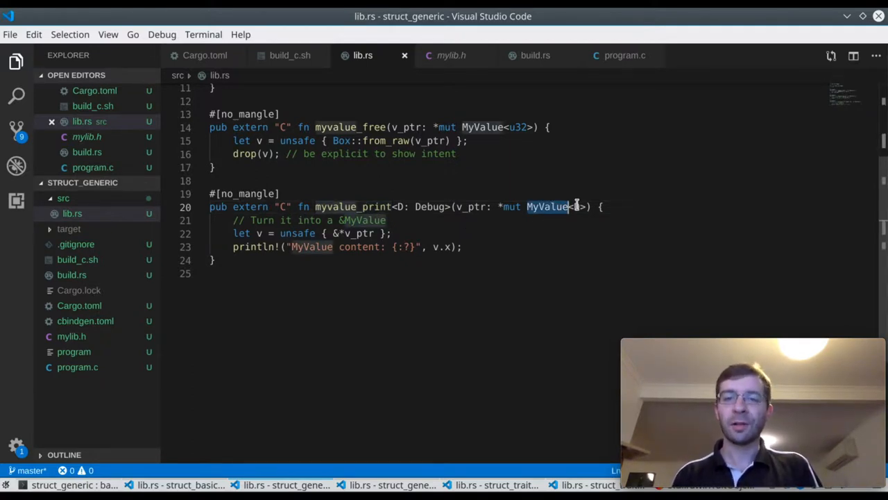
{"action": "type", "text": "D"}
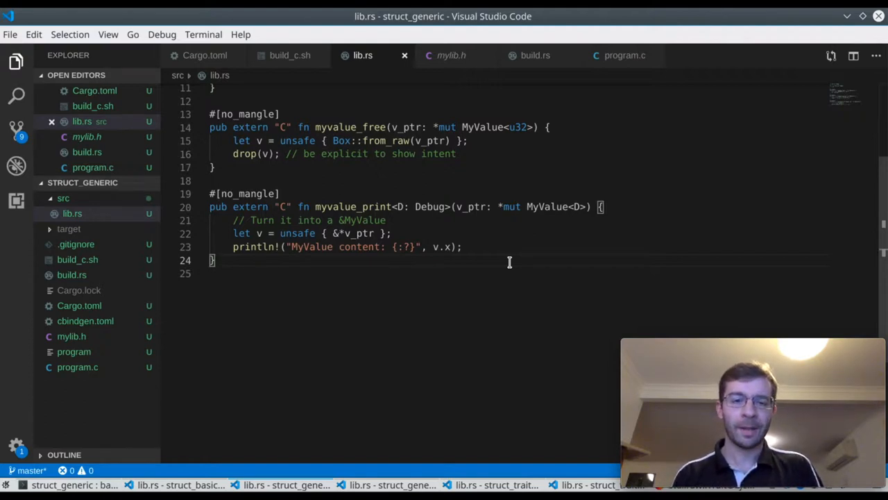
{"action": "mouse_move", "coordinate": [467, 334]}
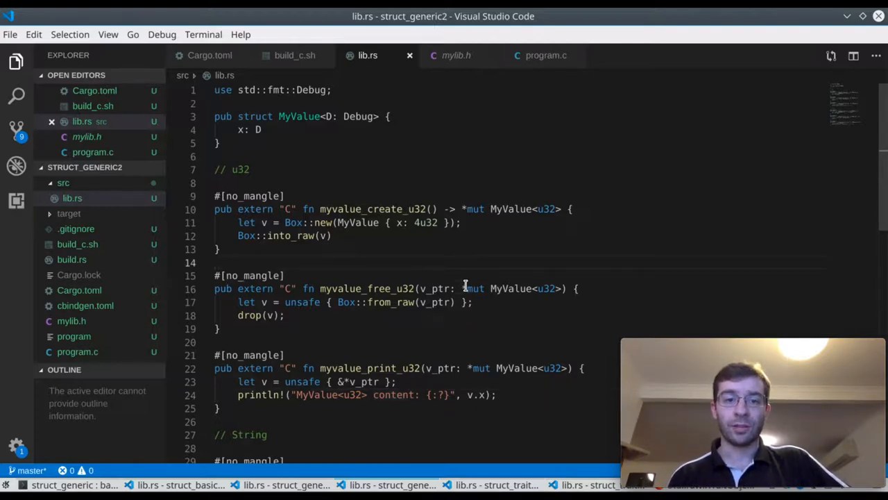
Scroll through struct_generic2's lib.rs past its u32 and String create, free, print functions
{"action": "scroll", "scroll_direction": "down", "scroll_amount": 3}
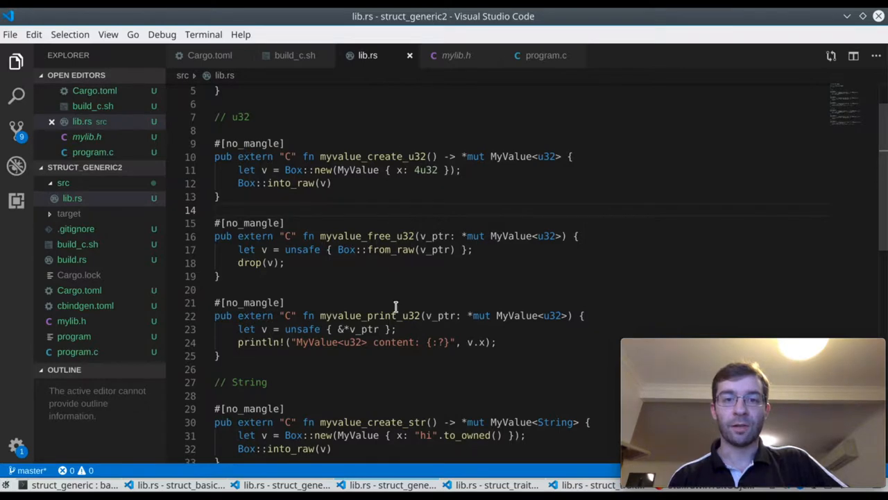
{"action": "scroll", "scroll_direction": "down", "scroll_amount": 3}
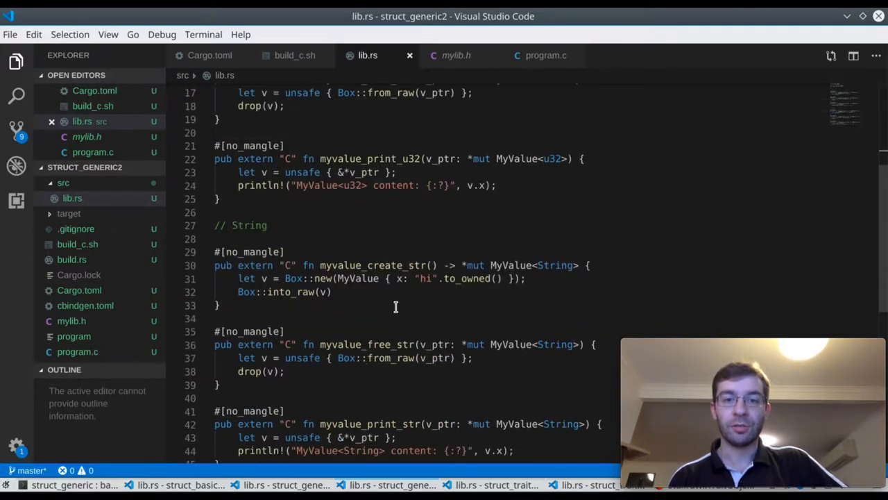
{"action": "scroll", "scroll_direction": "down", "scroll_amount": 3}
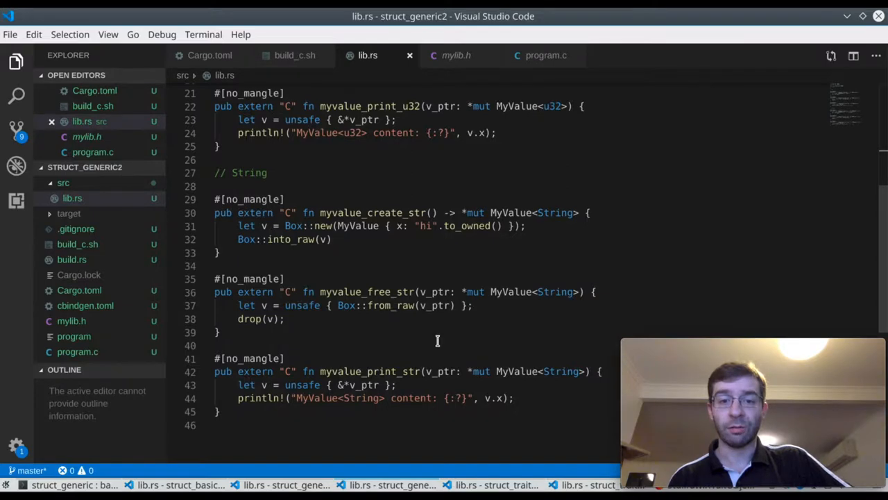
{"action": "mouse_move", "coordinate": [382, 265]}
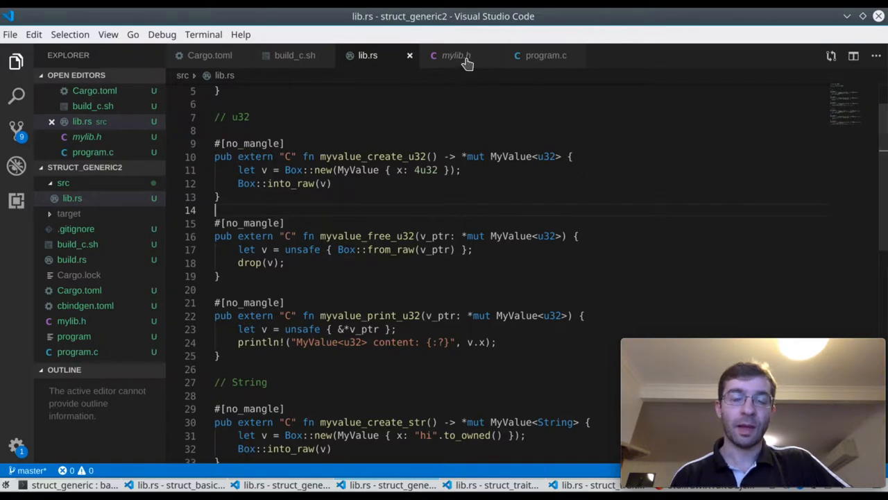
{"action": "left_click", "coordinate": [455, 55]}
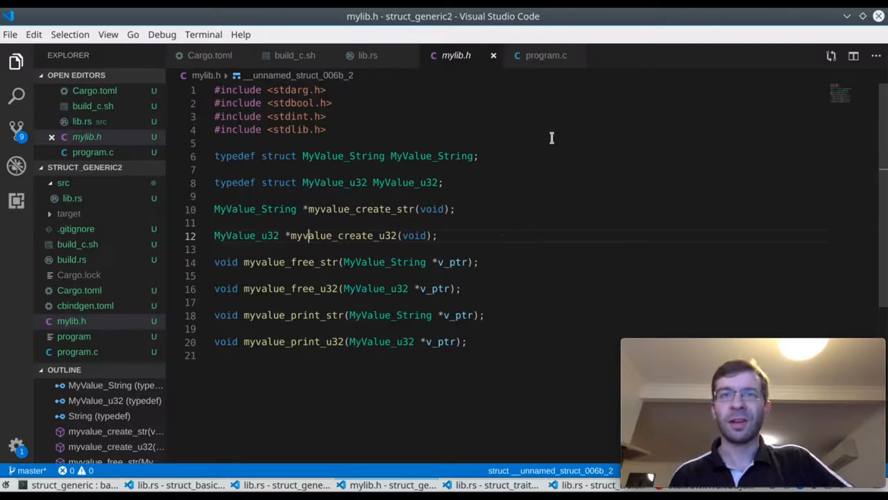
{"action": "left_click", "coordinate": [546, 55]}
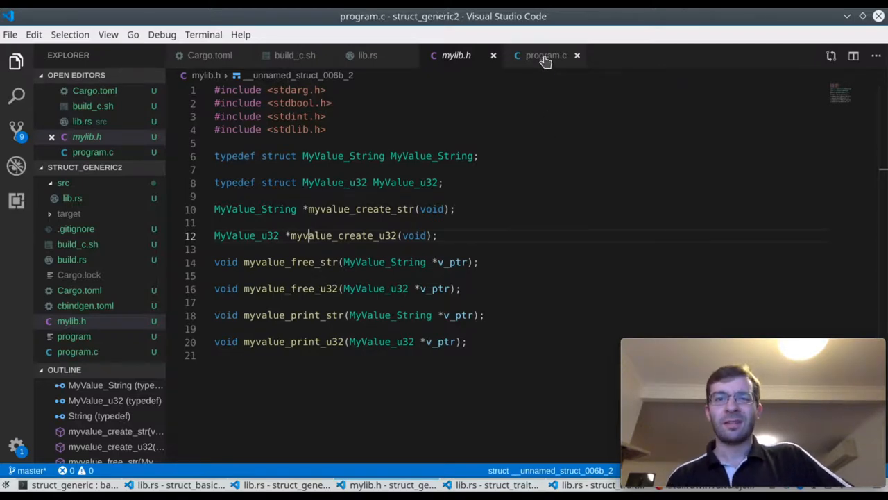
{"action": "left_click", "coordinate": [545, 55]}
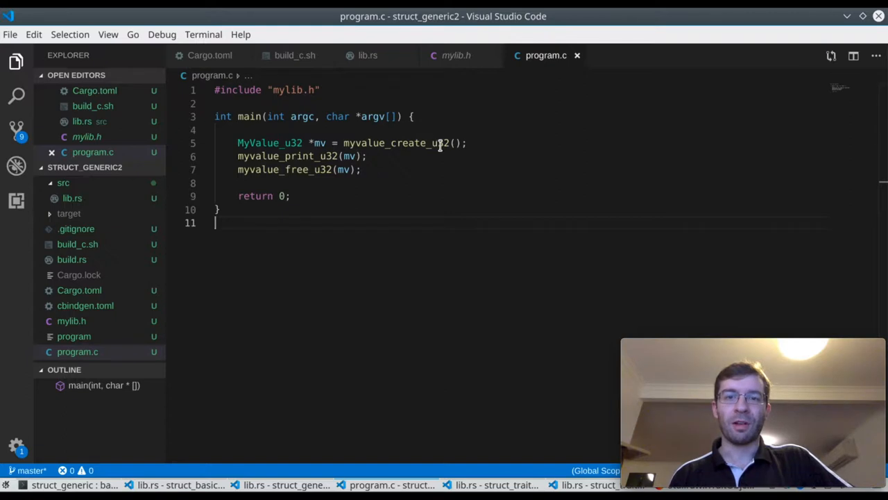
{"action": "mouse_move", "coordinate": [456, 159]}
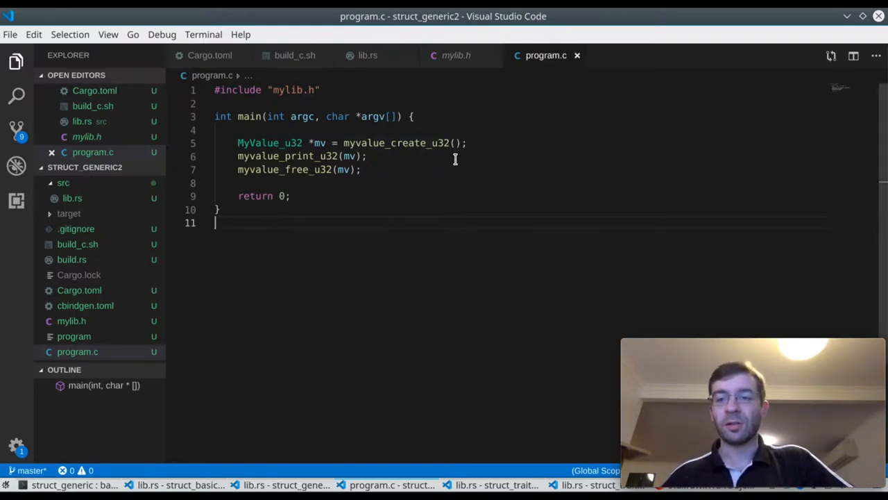
{"action": "mouse_move", "coordinate": [331, 156]}
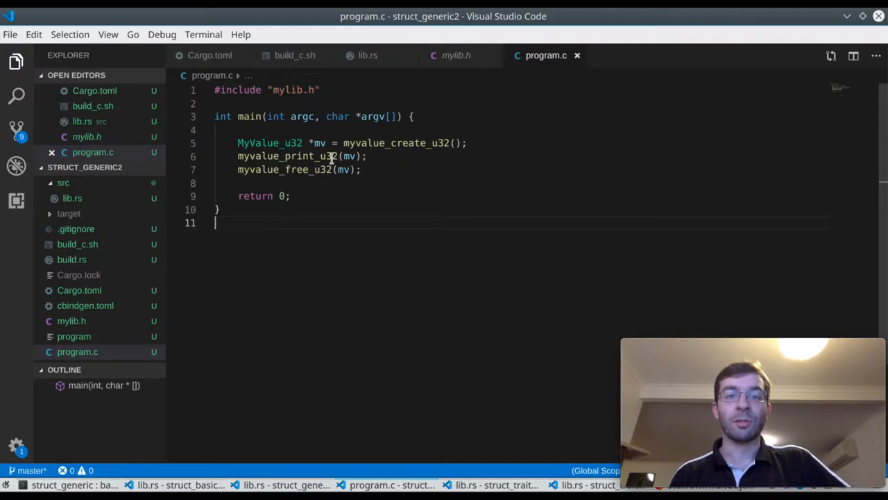
{"action": "mouse_move", "coordinate": [377, 214]}
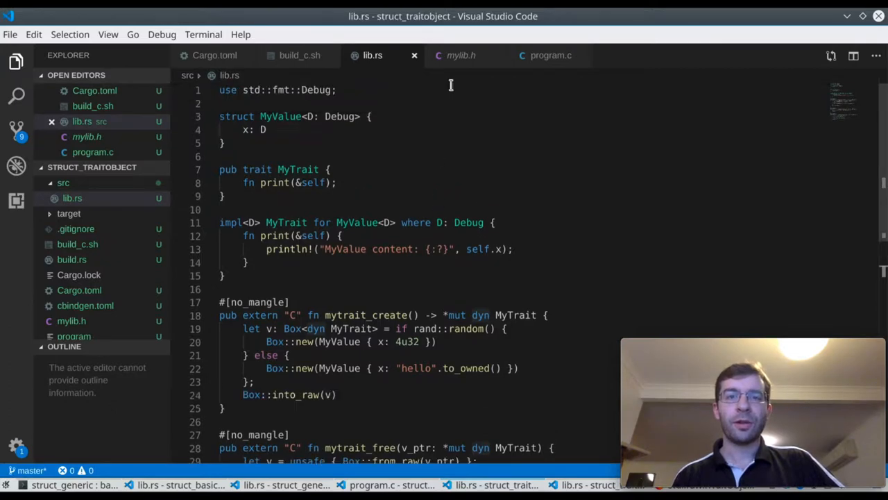
{"action": "mouse_move", "coordinate": [314, 169]}
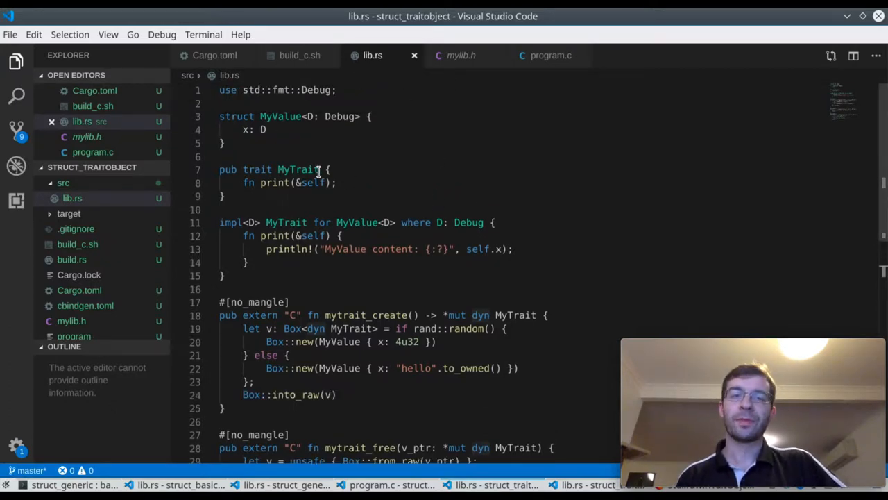
Highlight every occurrence of MyTrait in struct_traitobject's lib.rs
{"action": "left_click", "coordinate": [312, 182]}
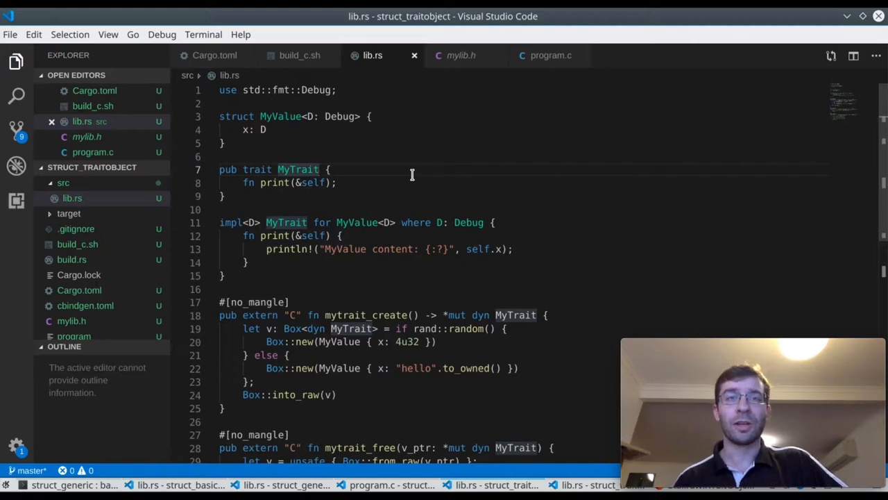
{"action": "mouse_move", "coordinate": [391, 157]}
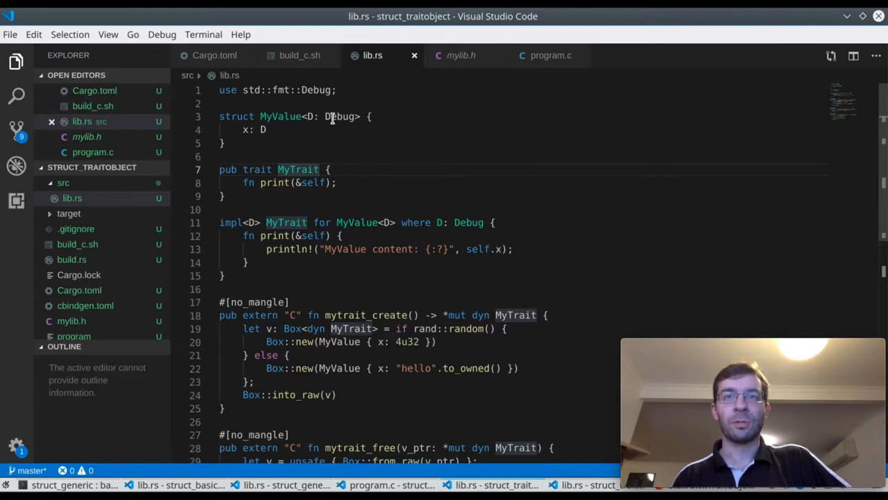
{"action": "mouse_move", "coordinate": [393, 142]}
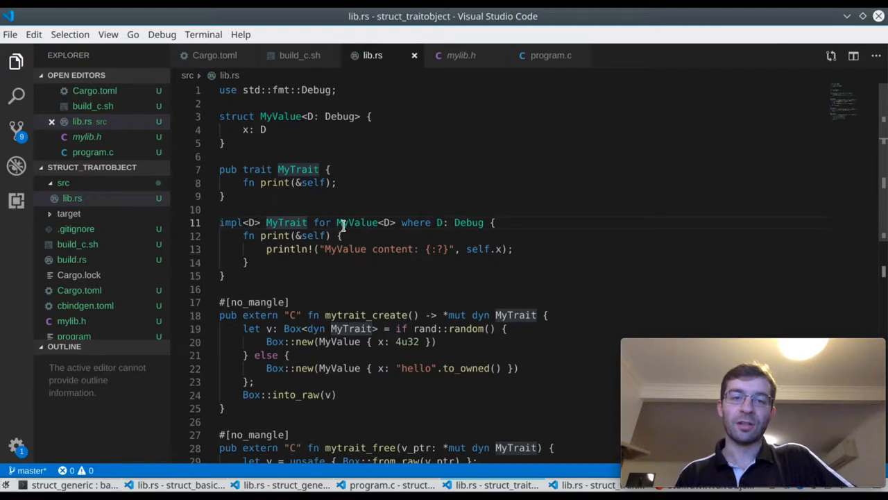
{"action": "mouse_move", "coordinate": [569, 205]}
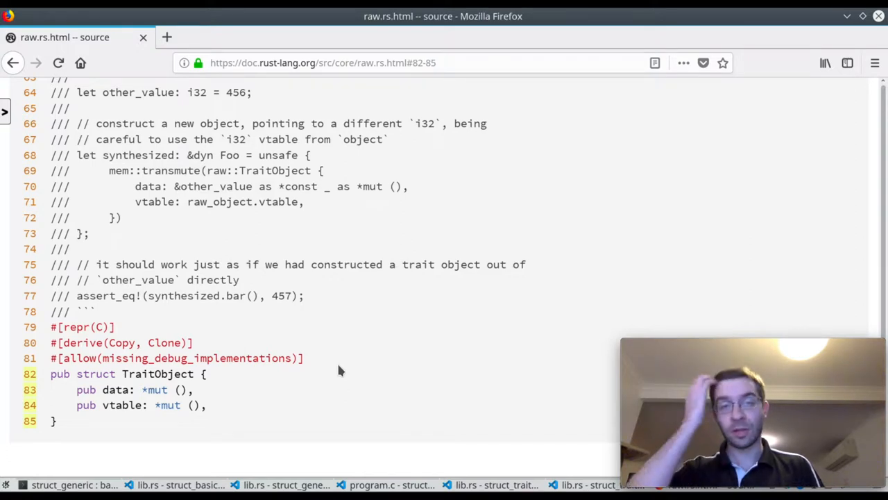
{"action": "mouse_move", "coordinate": [214, 392]}
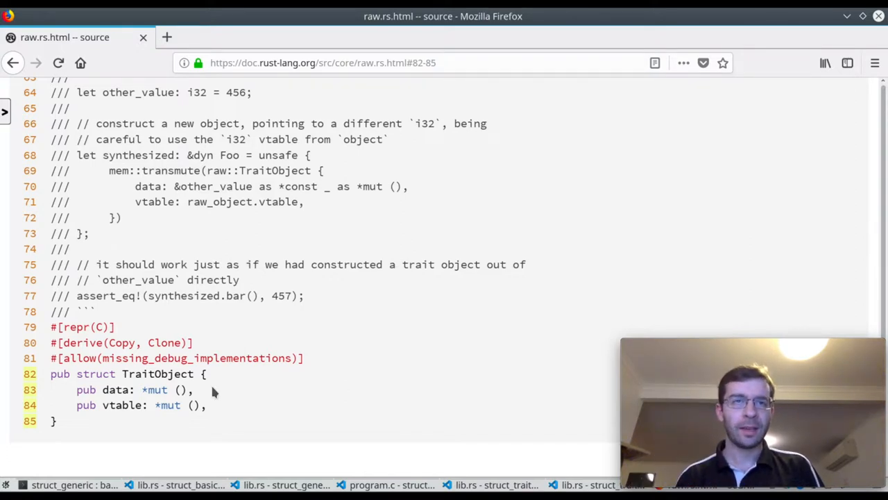
{"action": "mouse_move", "coordinate": [122, 406]}
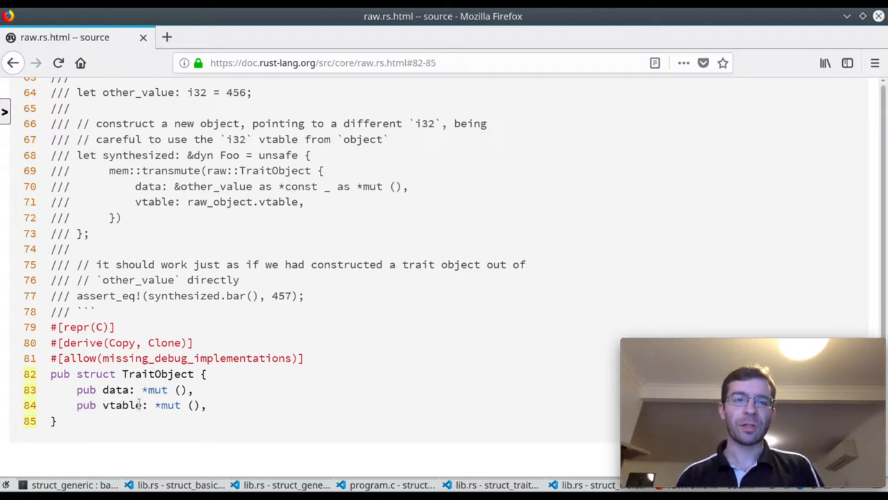
{"action": "mouse_move", "coordinate": [145, 389]}
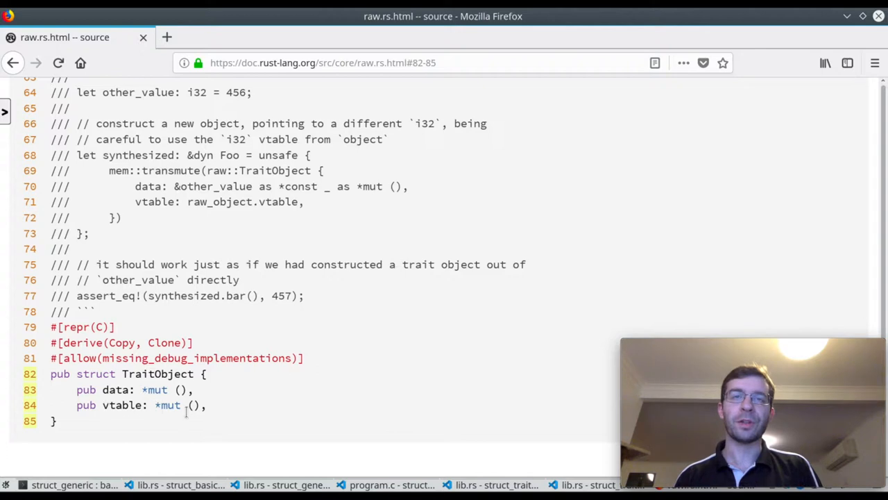
{"action": "mouse_move", "coordinate": [252, 416]}
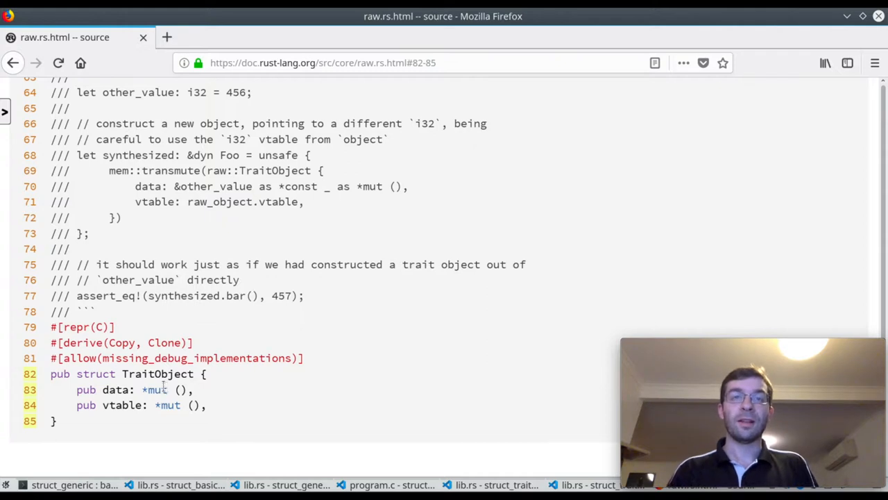
{"action": "mouse_move", "coordinate": [257, 394]}
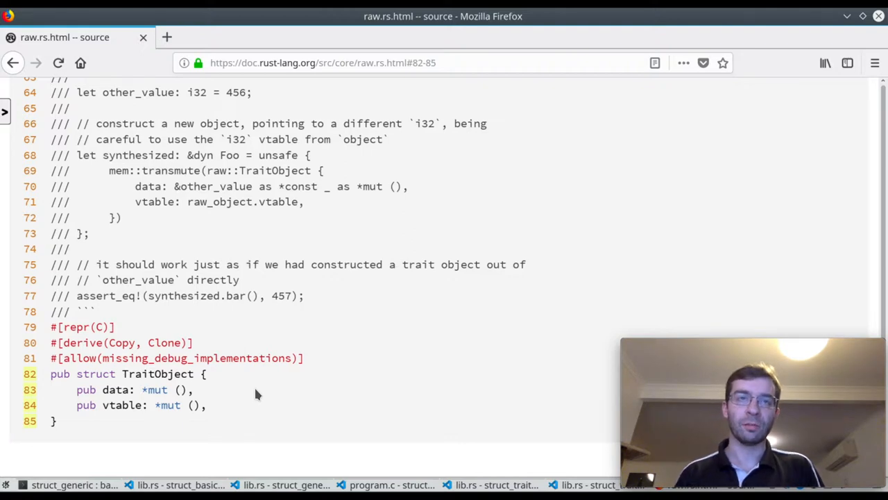
{"action": "mouse_move", "coordinate": [424, 460]}
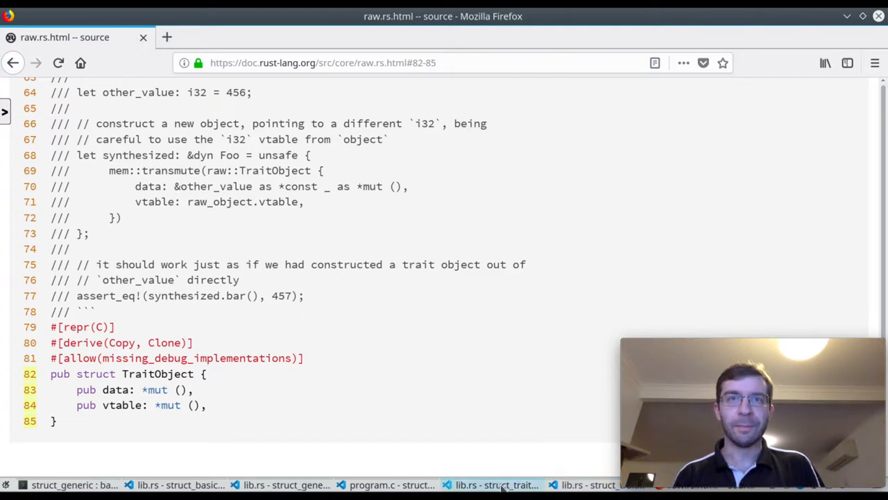
Return to struct_traitobject's lib.rs after viewing the TraitObject struct in raw.rs
{"action": "left_click", "coordinate": [497, 485]}
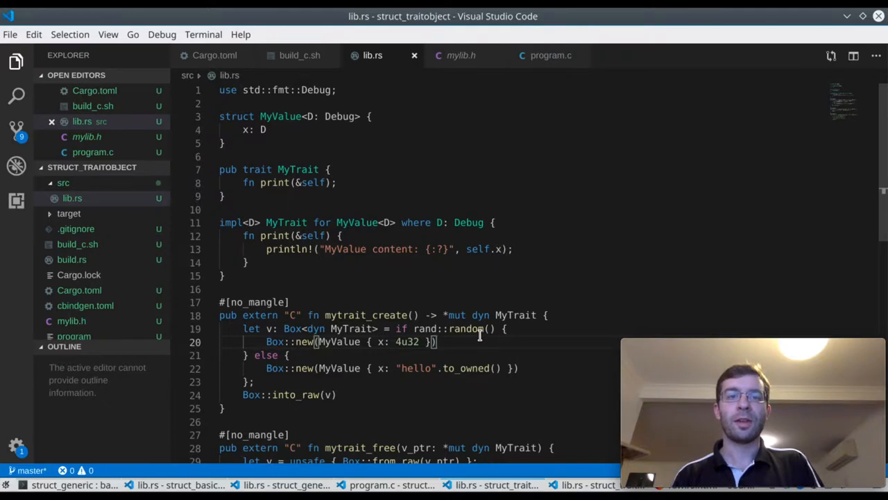
{"action": "scroll", "scroll_direction": "down", "scroll_amount": 3}
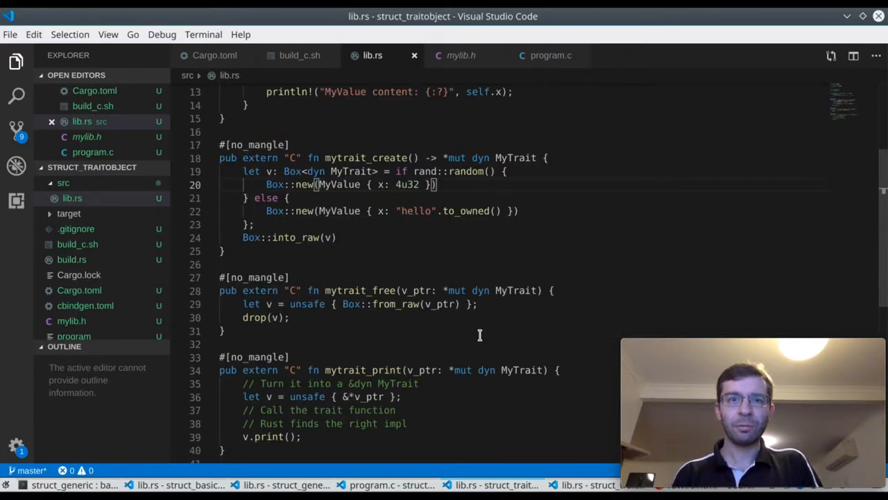
{"action": "mouse_move", "coordinate": [422, 170]}
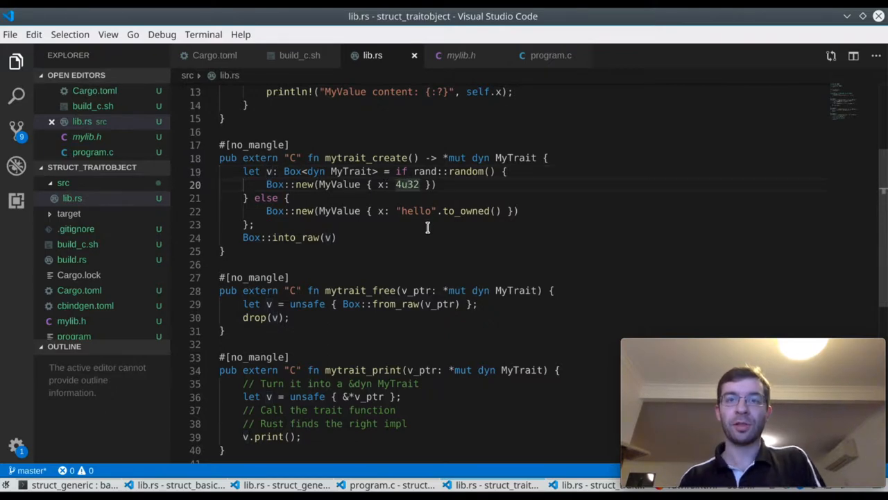
{"action": "double_click", "coordinate": [415, 211]}
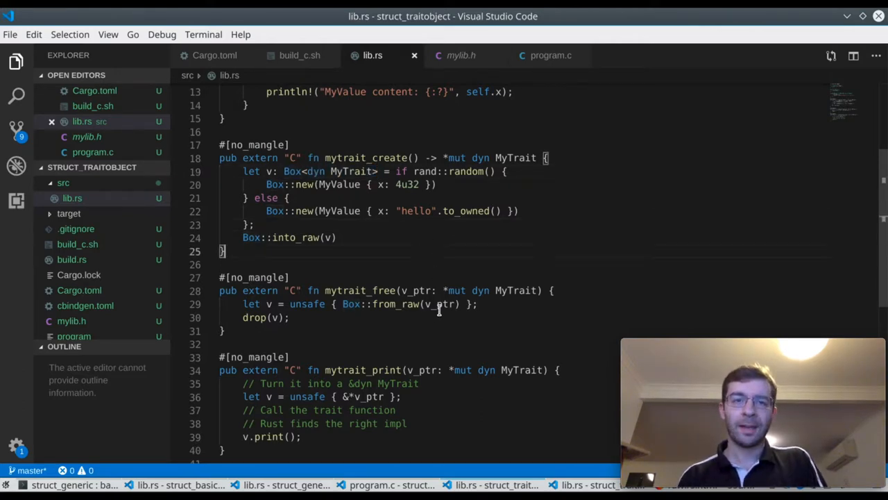
{"action": "scroll", "scroll_direction": "down", "scroll_amount": 3}
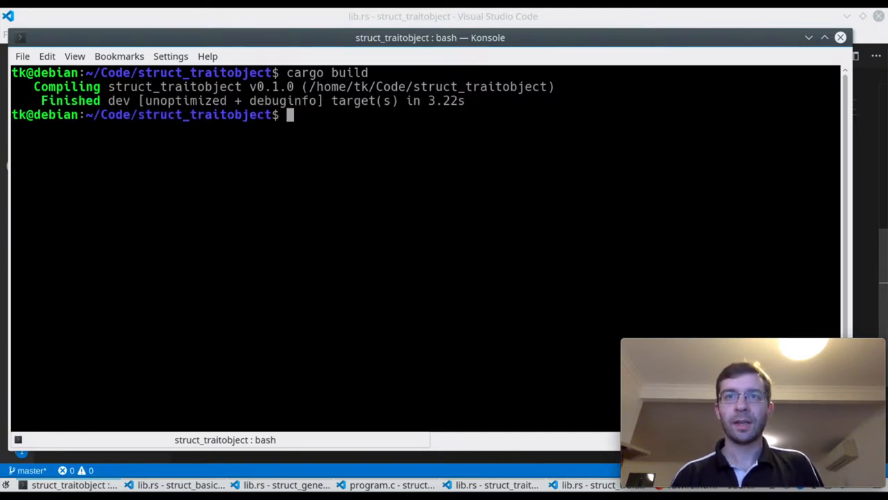
{"action": "mouse_move", "coordinate": [862, 239]}
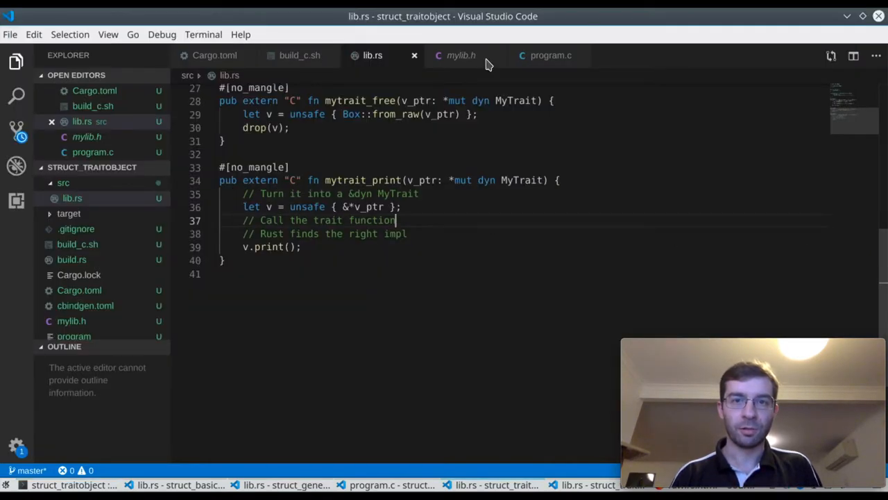
{"action": "left_click", "coordinate": [460, 55]}
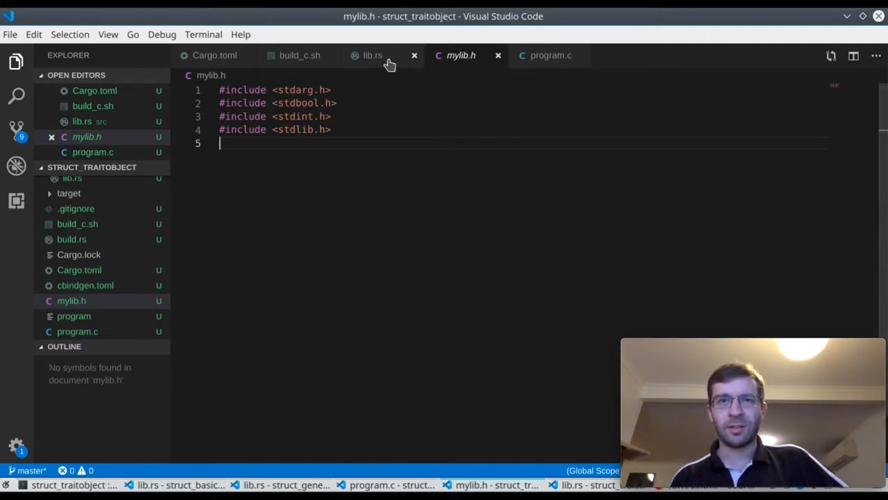
{"action": "left_click", "coordinate": [373, 54]}
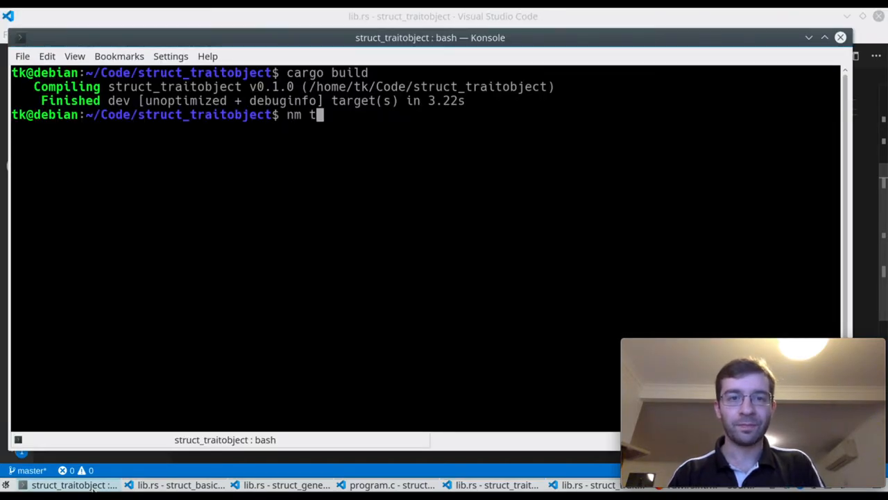
Enter the command 'nm target/debug/libstruct_traitobject.a | grep'
{"action": "type", "text": "arget/debug/lbs"}
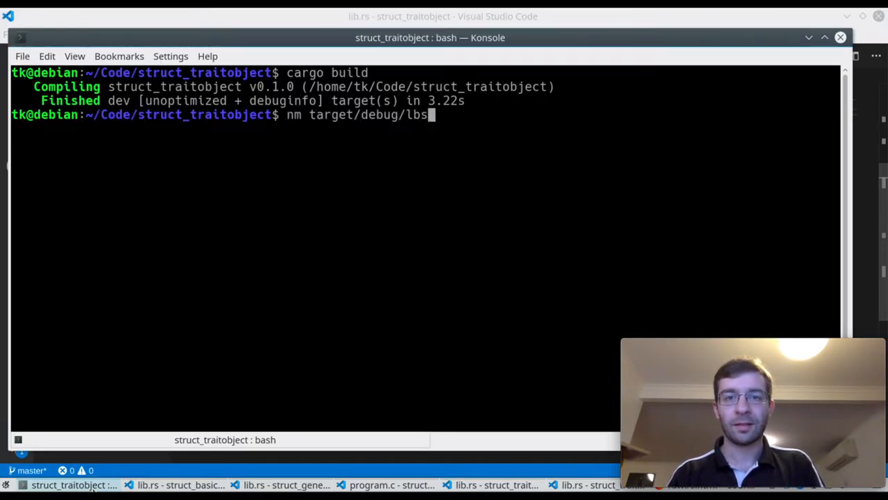
{"action": "type", "text": "ibstruct_t"}
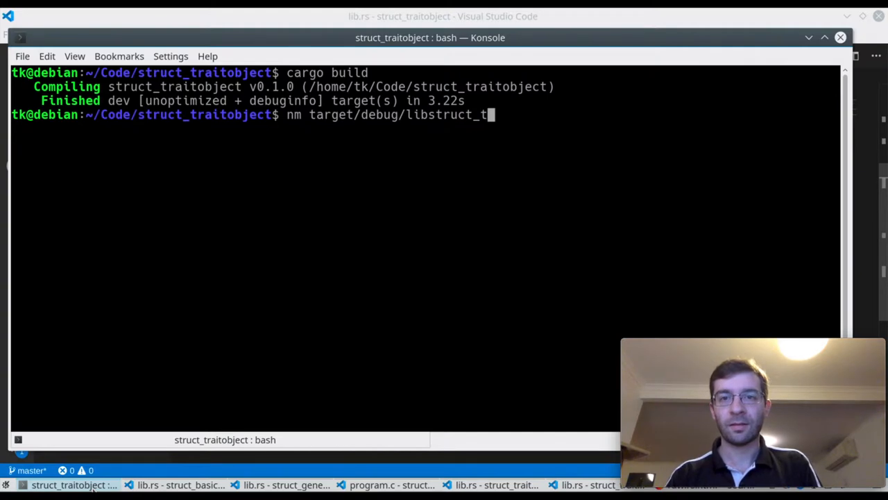
{"action": "type", "text": "aitobject.a | gr"}
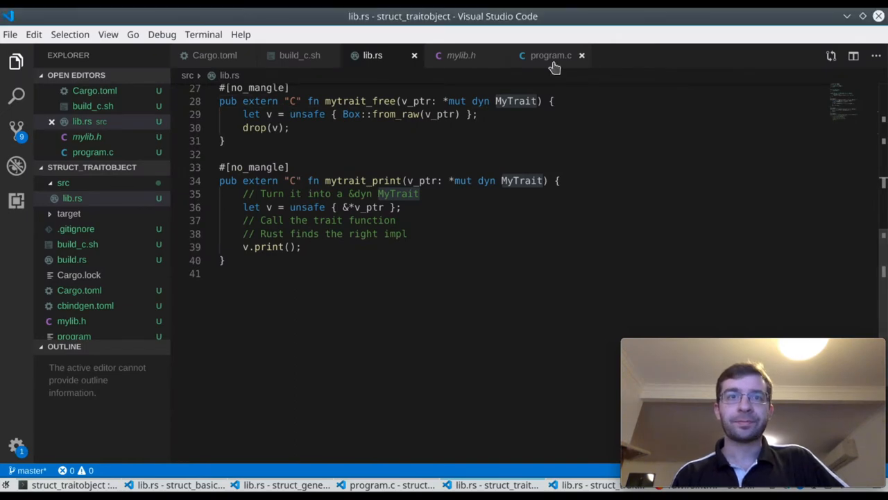
Open program.c and point out its extern Rust declarations and mytrait_create calls
{"action": "left_click", "coordinate": [550, 55]}
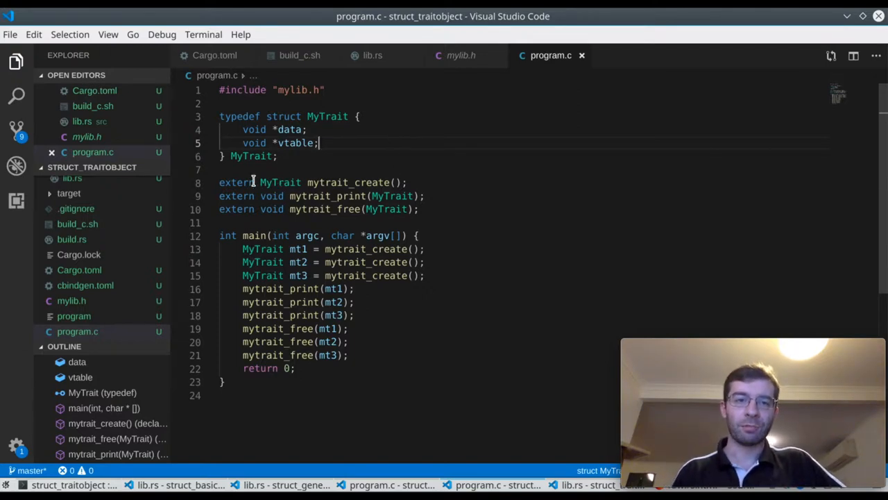
{"action": "left_click", "coordinate": [424, 195]}
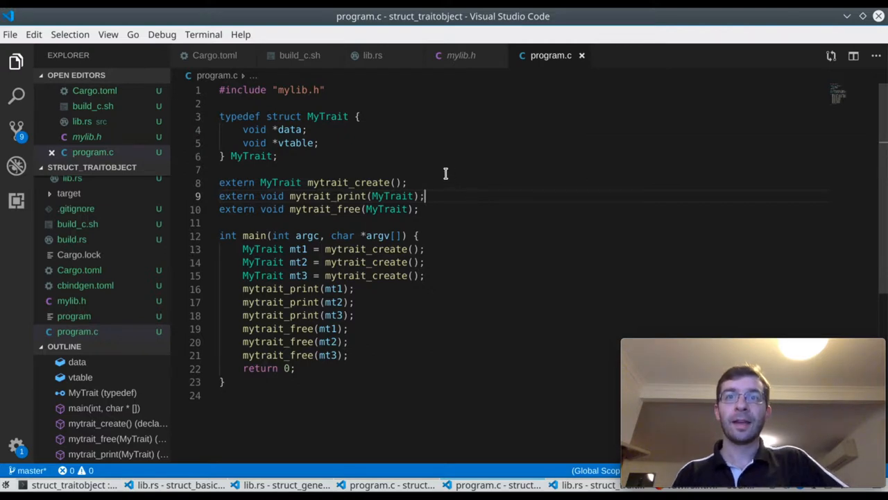
{"action": "mouse_move", "coordinate": [302, 147]}
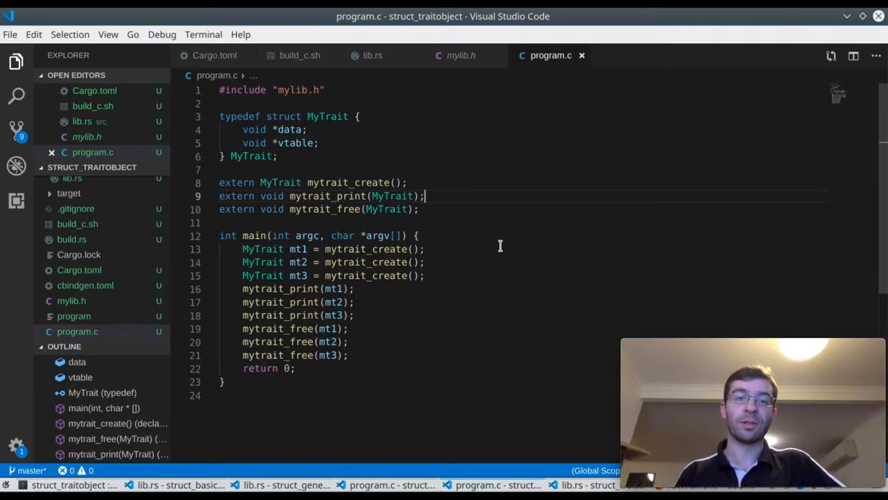
{"action": "mouse_move", "coordinate": [469, 266]}
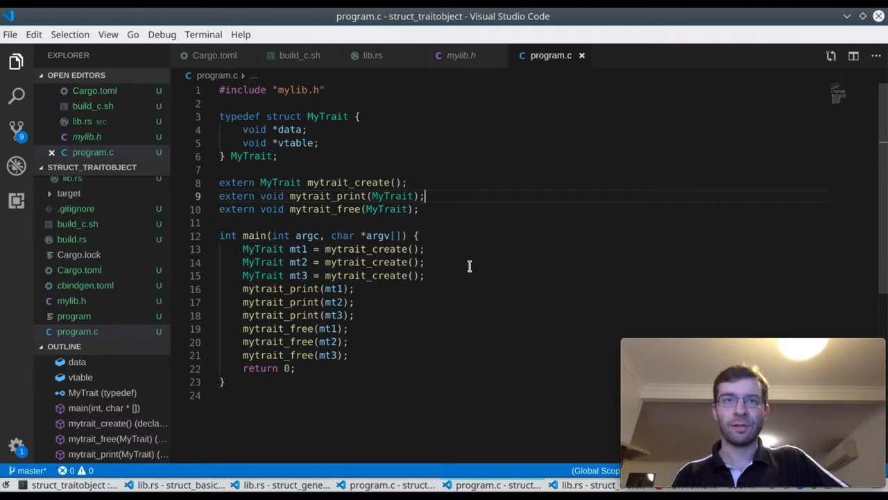
{"action": "left_click", "coordinate": [428, 248]}
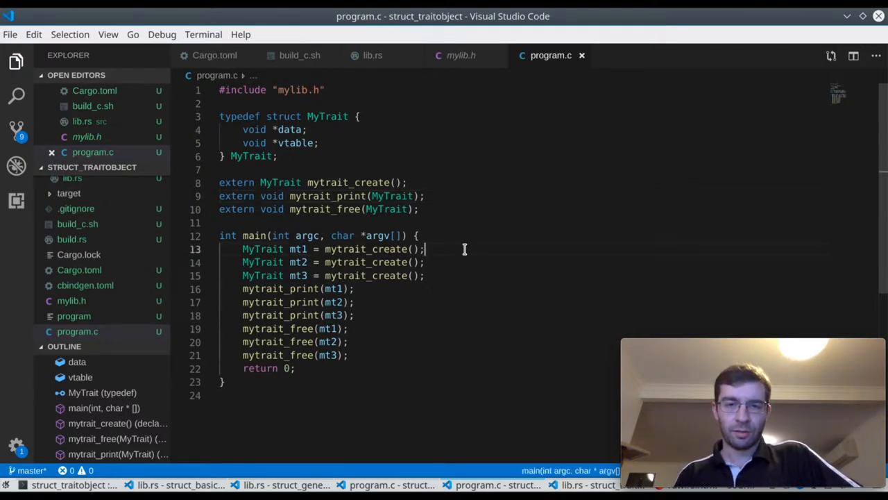
{"action": "mouse_move", "coordinate": [433, 296]}
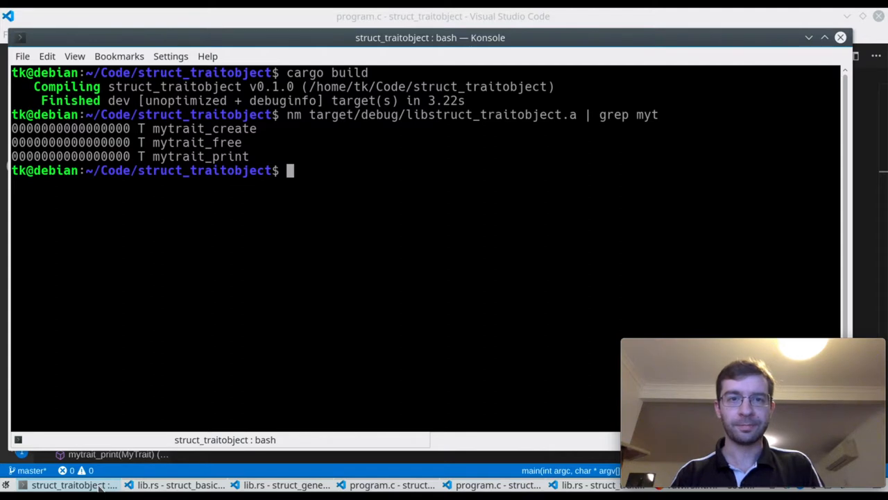
Enter the ./build_c.sh build script command in Konsole
{"action": "type", "text": "./build_c."}
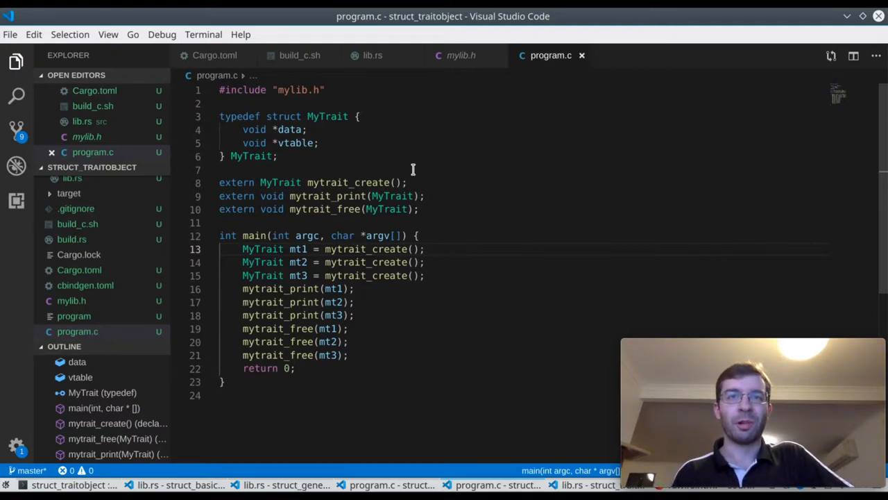
{"action": "mouse_move", "coordinate": [368, 133]}
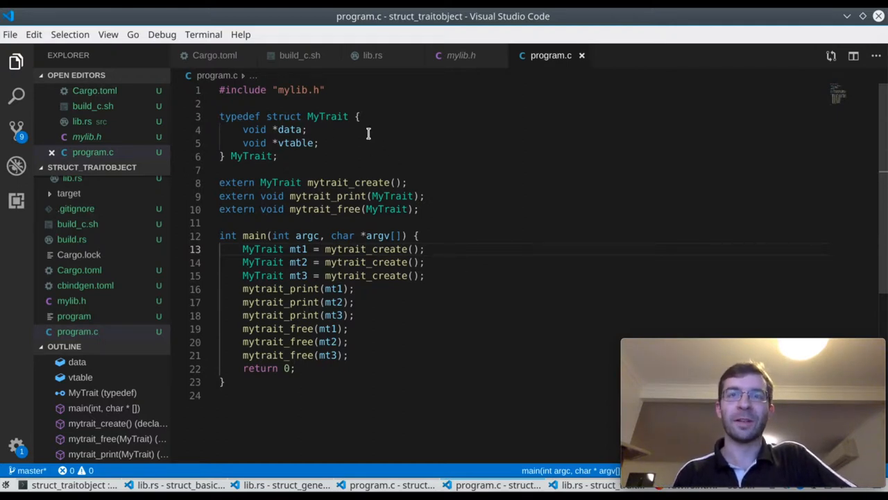
{"action": "mouse_move", "coordinate": [531, 227]}
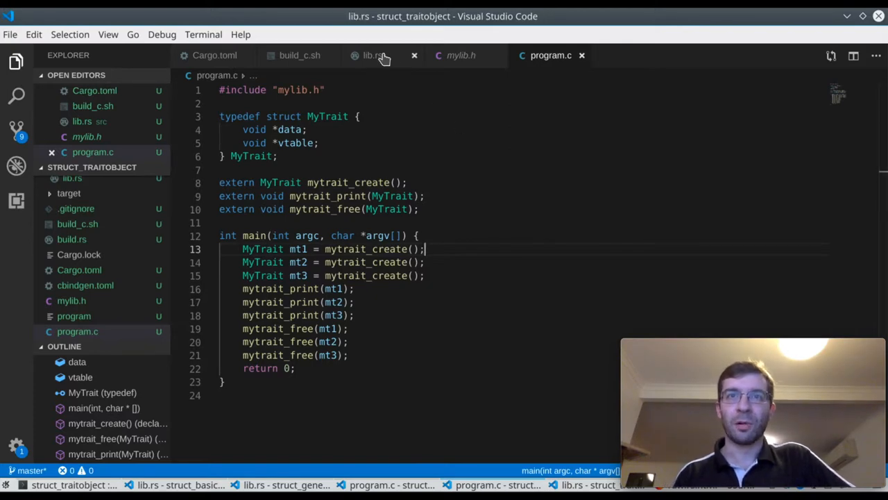
Open lib.rs and scroll through mytrait_create and the other exported functions
{"action": "left_click", "coordinate": [373, 55]}
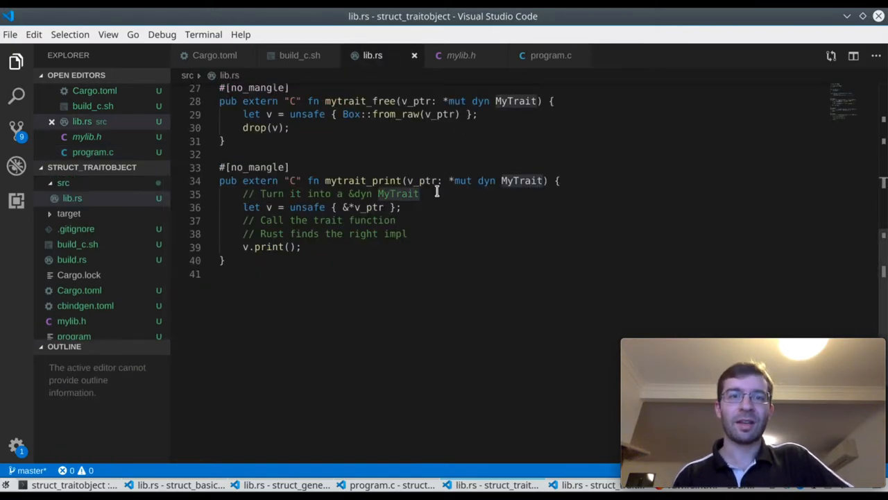
{"action": "scroll", "scroll_direction": "down", "scroll_amount": 3}
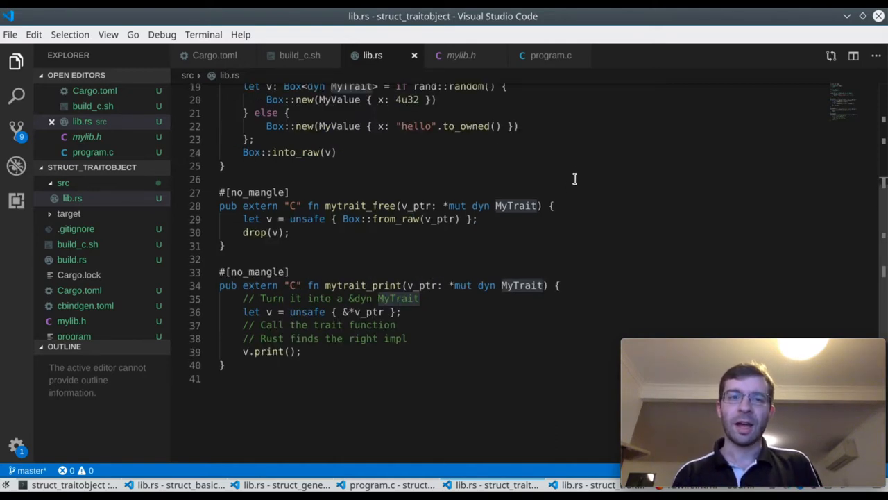
{"action": "scroll", "scroll_direction": "down", "scroll_amount": 3}
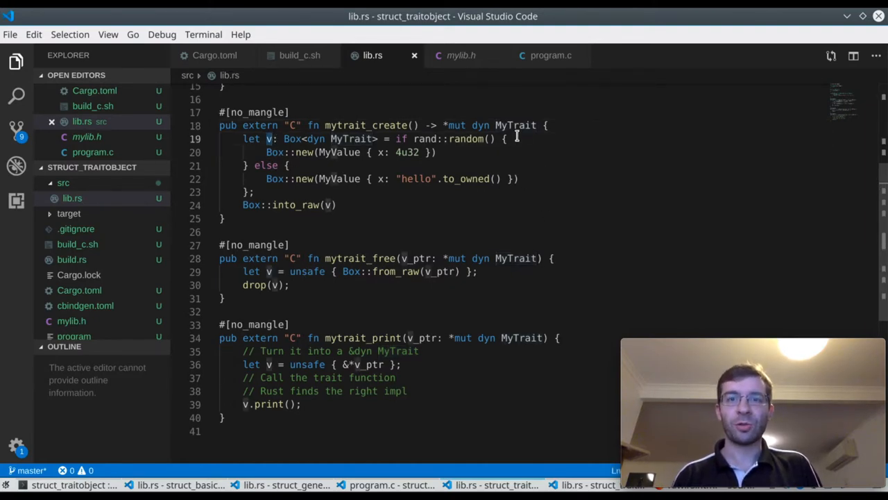
{"action": "mouse_move", "coordinate": [566, 160]}
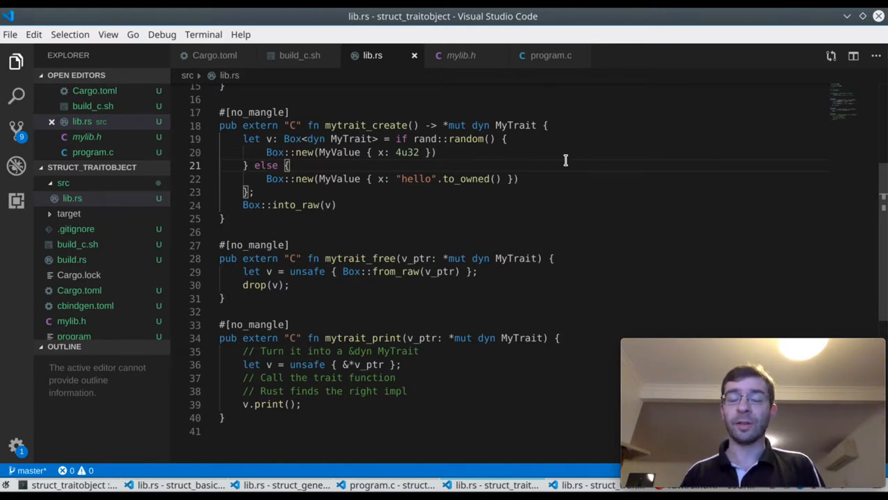
{"action": "mouse_move", "coordinate": [556, 179]}
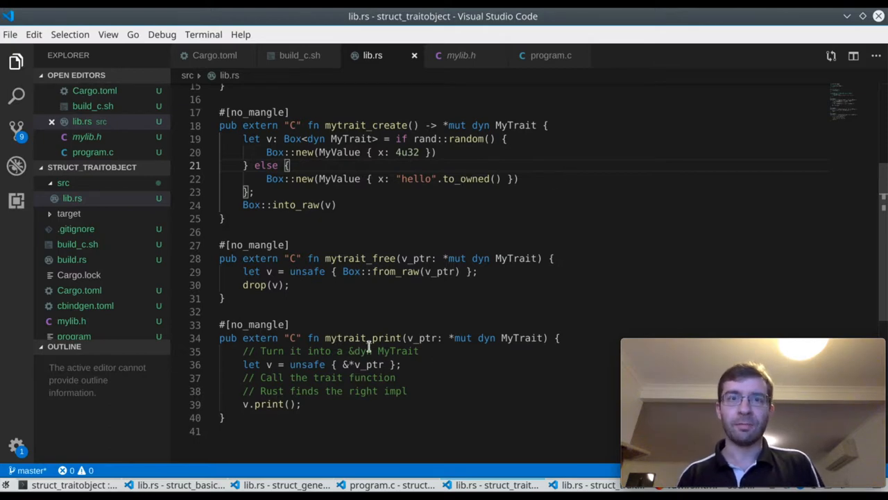
{"action": "mouse_move", "coordinate": [532, 353]}
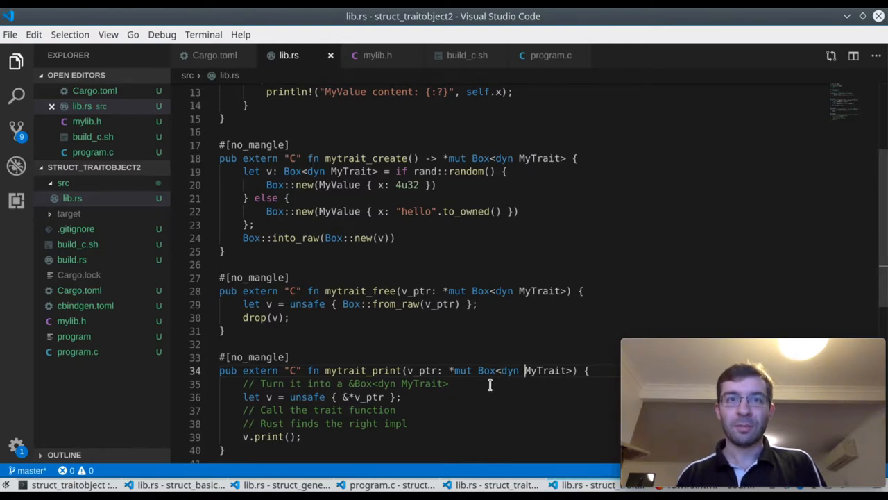
{"action": "mouse_move", "coordinate": [521, 383]}
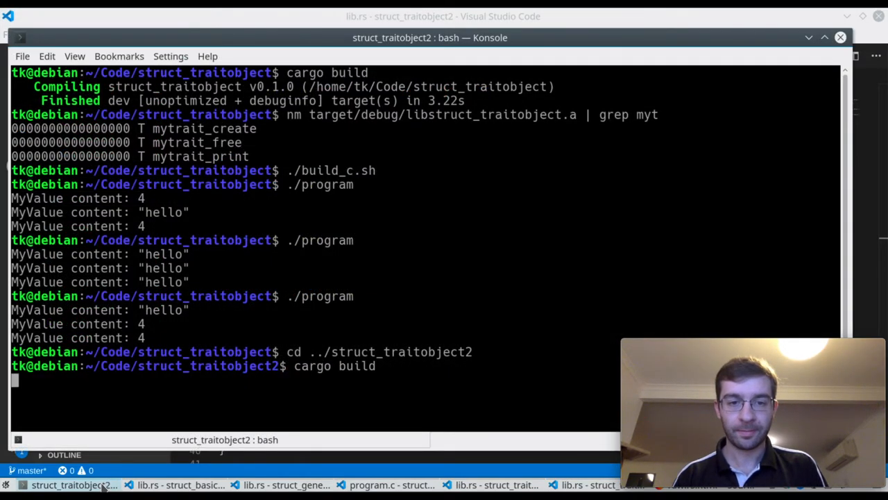
Run cd ../struct_traitobject2 and cargo build
{"action": "key", "text": "Return"}
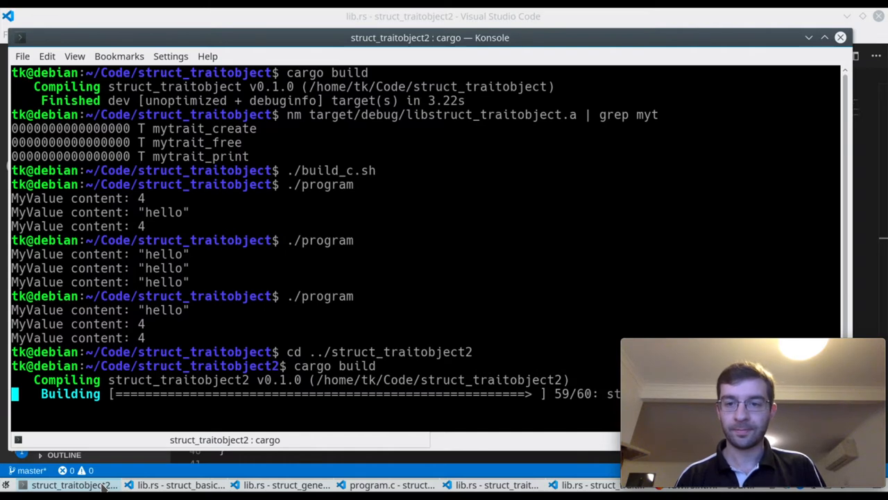
{"action": "mouse_move", "coordinate": [216, 417]}
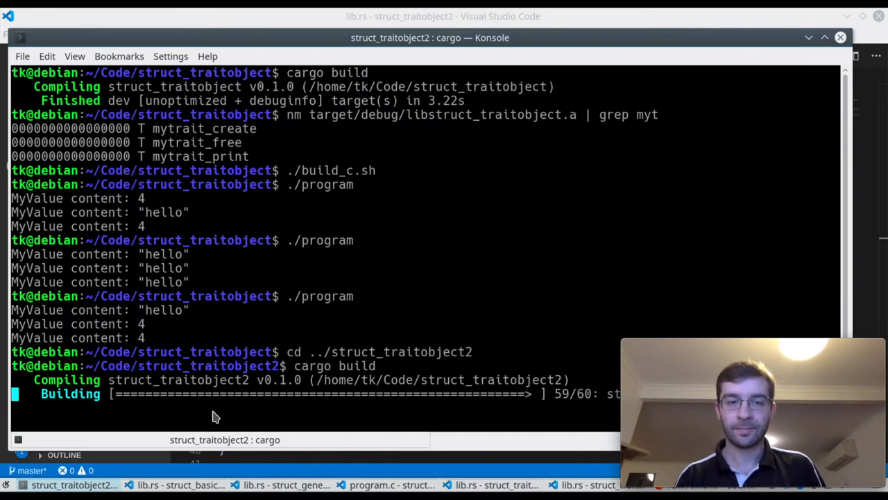
{"action": "mouse_move", "coordinate": [260, 387]}
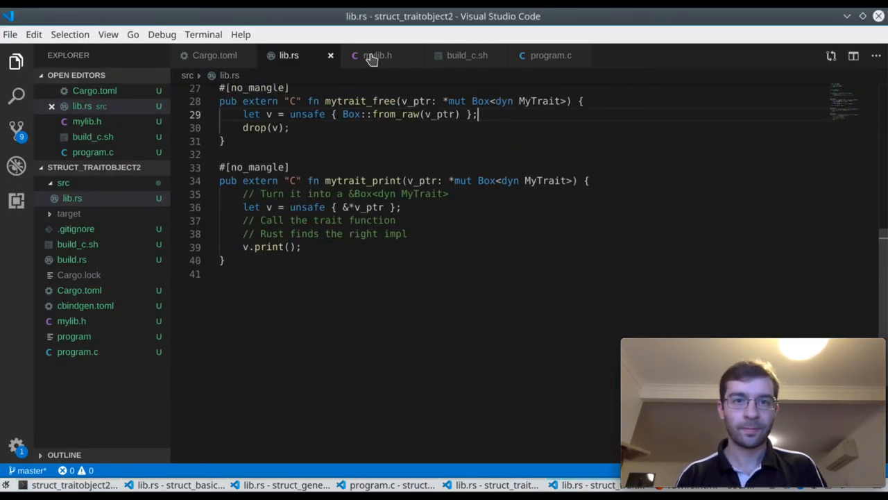
{"action": "left_click", "coordinate": [377, 55]}
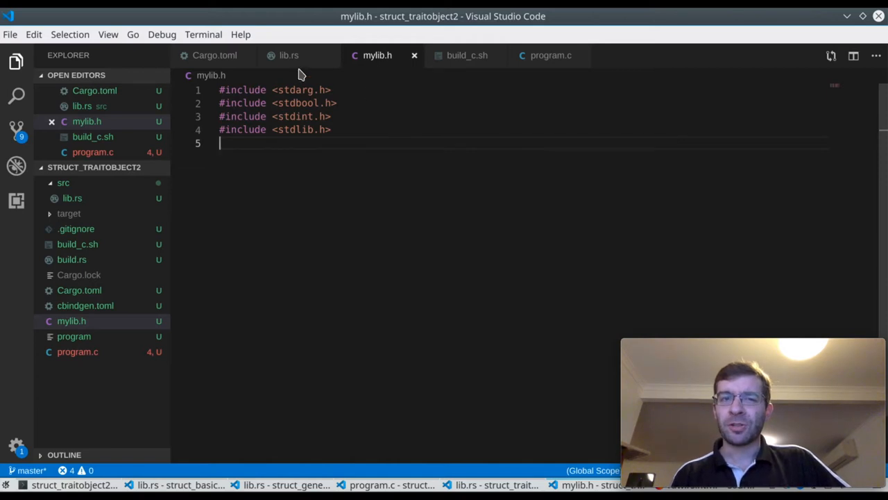
{"action": "left_click", "coordinate": [288, 55]}
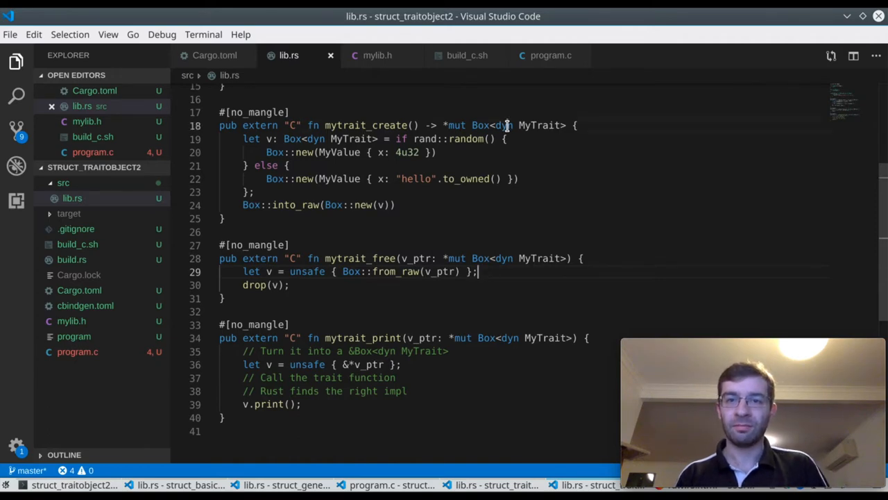
Select 'dyn' in mytrait_create's Box<dyn MyTrait> signature for deletion
{"action": "left_click_drag", "start_coordinate": [514, 125], "coordinate": [437, 152]}
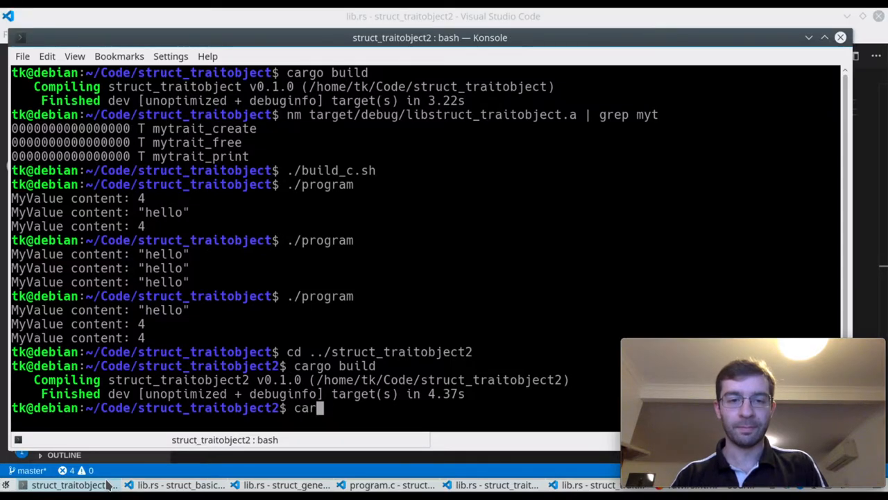
Run cargo build on the edited struct_traitobject2 source
{"action": "key", "text": "Return"}
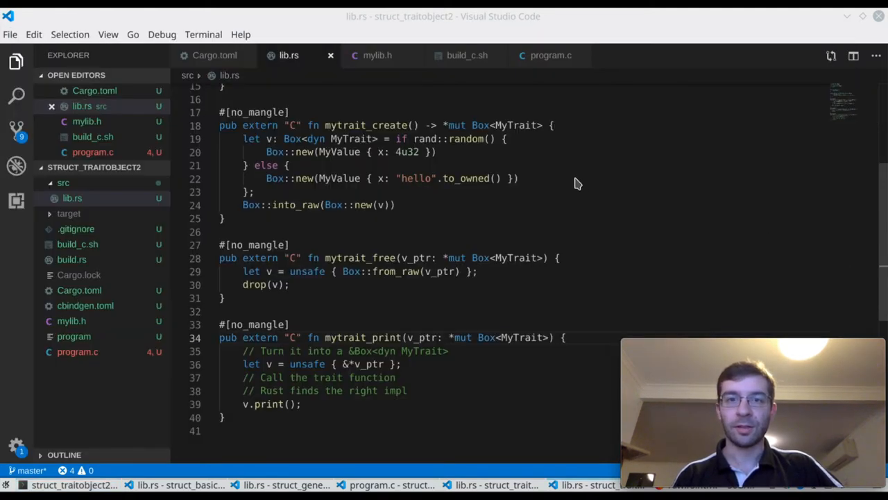
View the regenerated mylib.h header with its Box_MyTrait typedef
{"action": "left_click", "coordinate": [376, 56]}
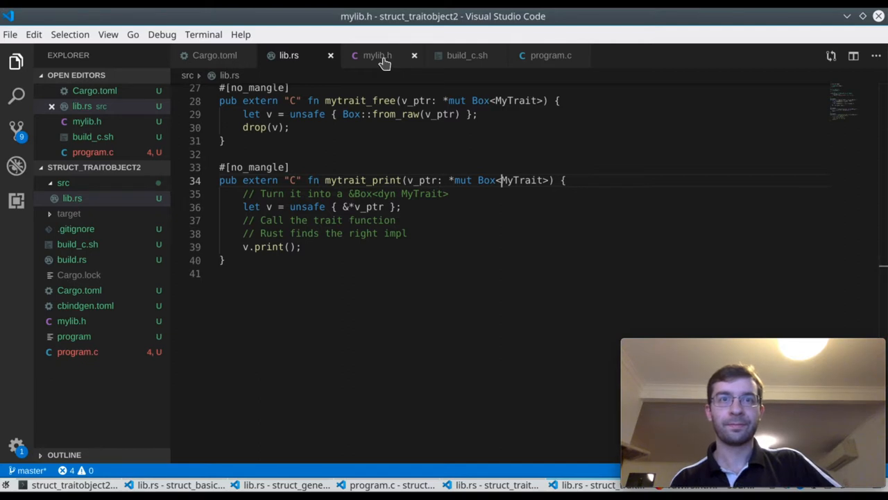
{"action": "left_click", "coordinate": [377, 56]}
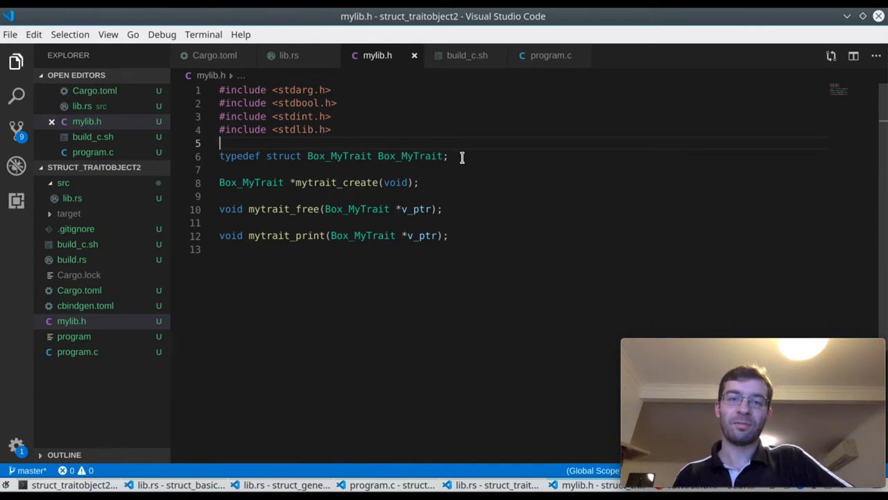
{"action": "mouse_move", "coordinate": [464, 182]}
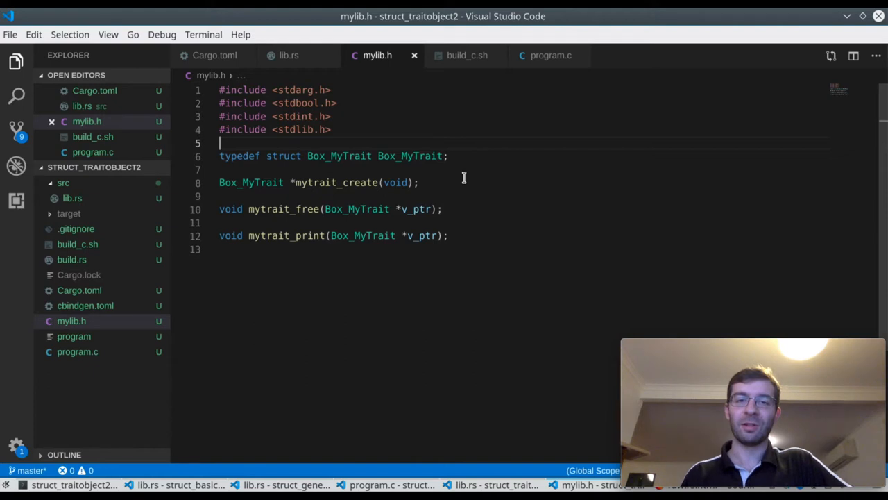
{"action": "mouse_move", "coordinate": [481, 179]}
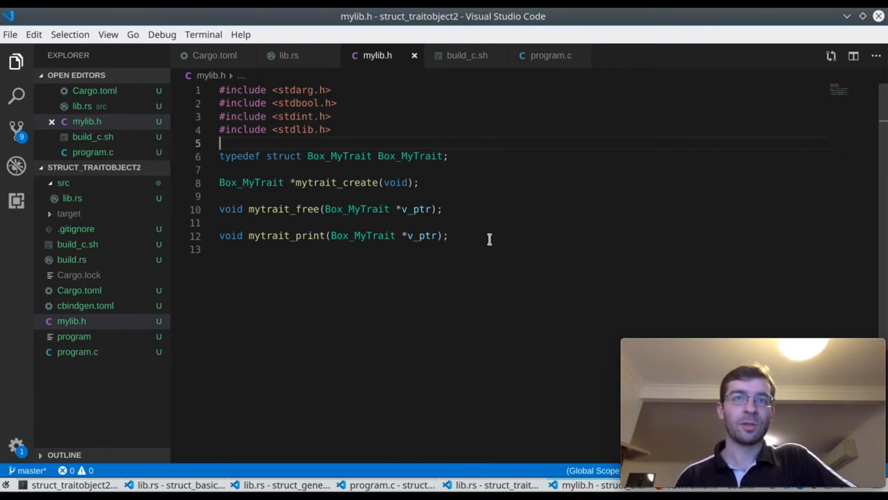
{"action": "mouse_move", "coordinate": [548, 68]}
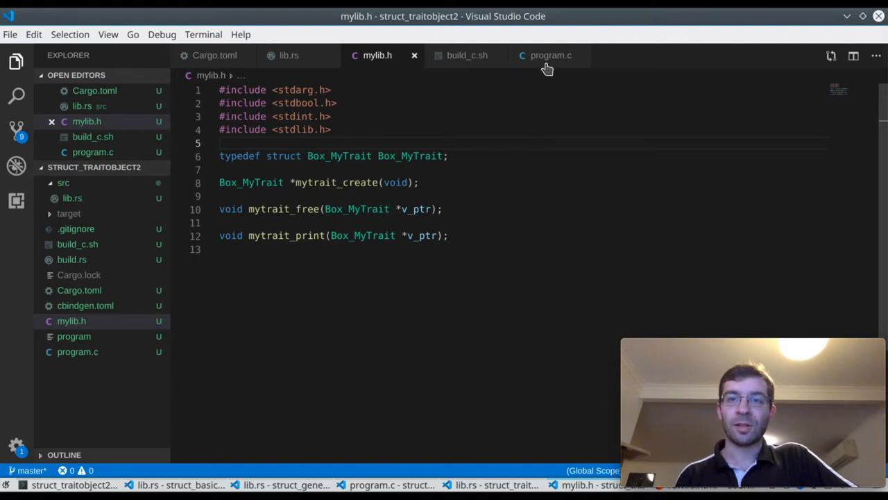
Show program.c, where main creates, prints and frees three Box_MyTrait pointers
{"action": "left_click", "coordinate": [551, 55]}
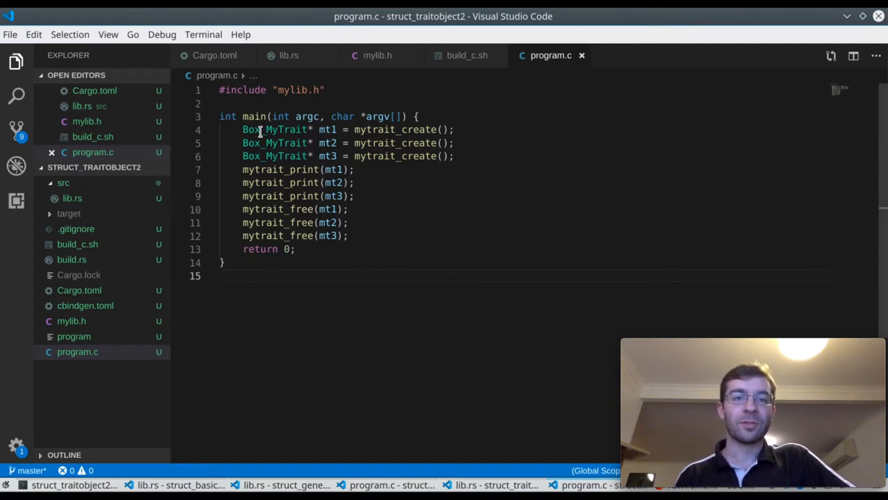
{"action": "mouse_move", "coordinate": [311, 135]}
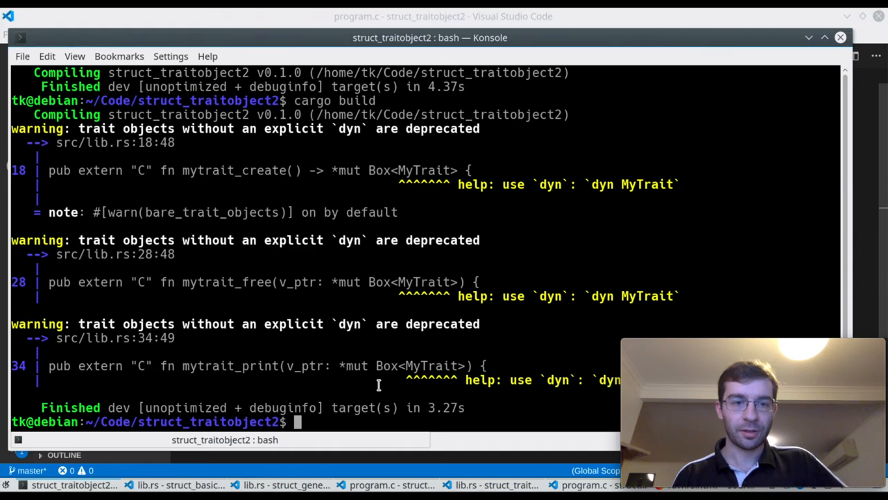
Build with ./build_c.sh, run ./program three times, then load program into gdb
{"action": "type", "text": "./build_c.sh"}
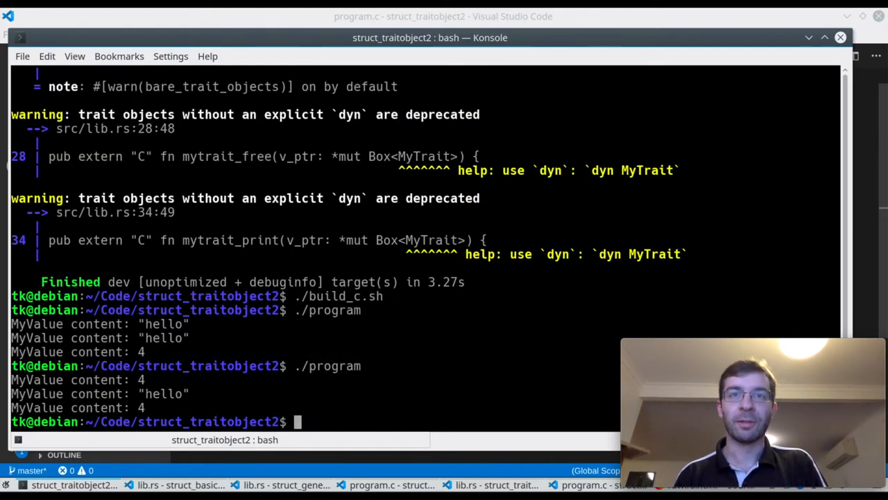
{"action": "scroll", "scroll_direction": "down", "scroll_amount": 3}
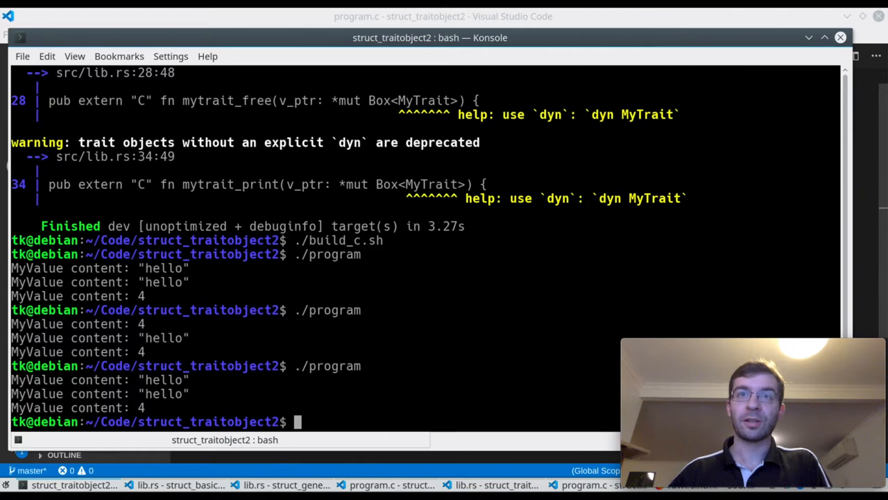
{"action": "type", "text": "gdb program"}
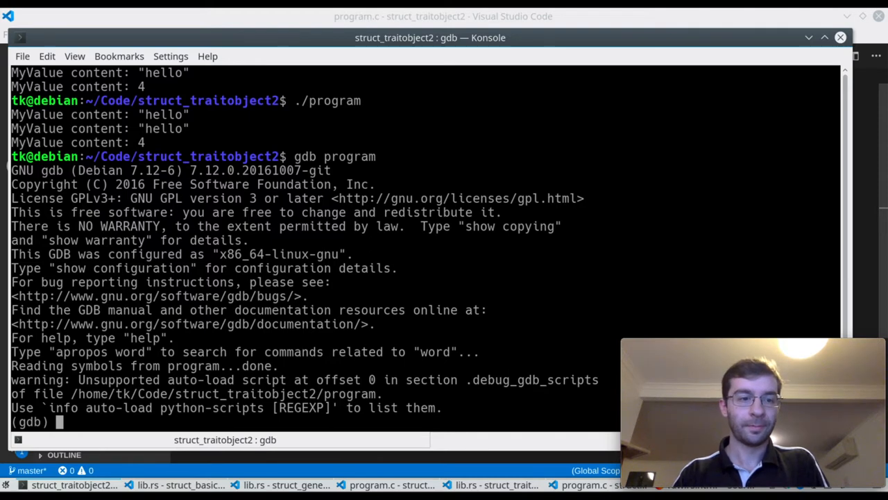
Break at main, run, step past three mytrait_create calls and list mt1–mt3 addresses
{"action": "type", "text": "break main"}
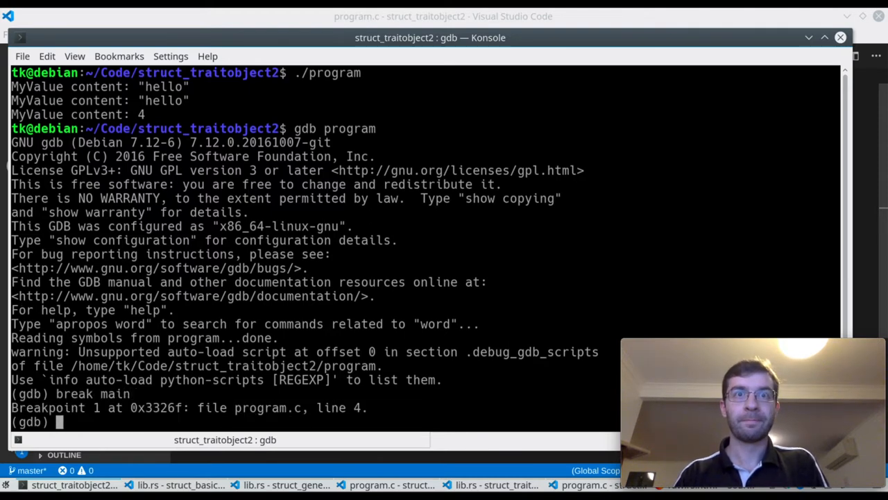
{"action": "type", "text": "run"}
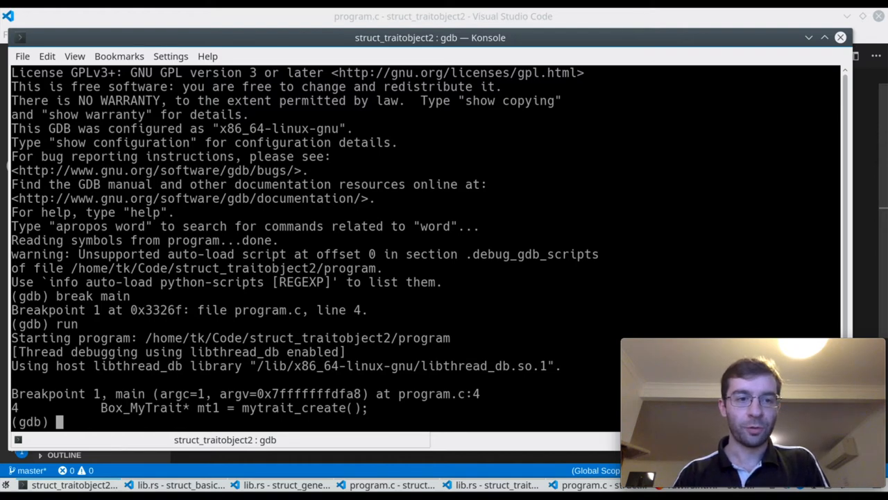
{"action": "type", "text": "n"}
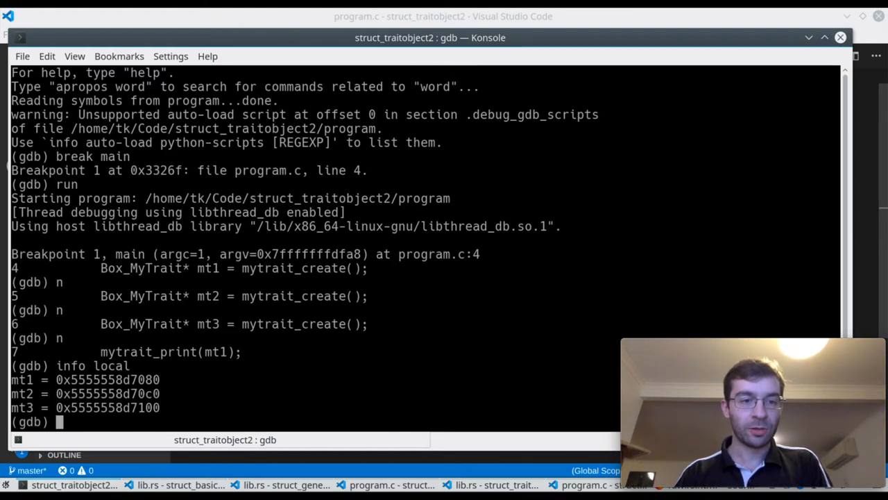
Dump two words (data and vtable pointers) at mt1, mt2 and mt3 with x/2gx
{"action": "type", "text": "x/2"}
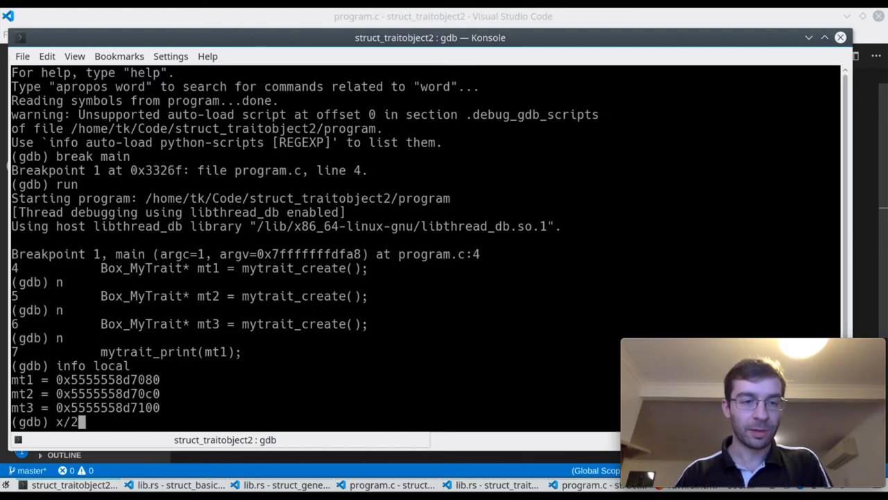
{"action": "type", "text": "gx"}
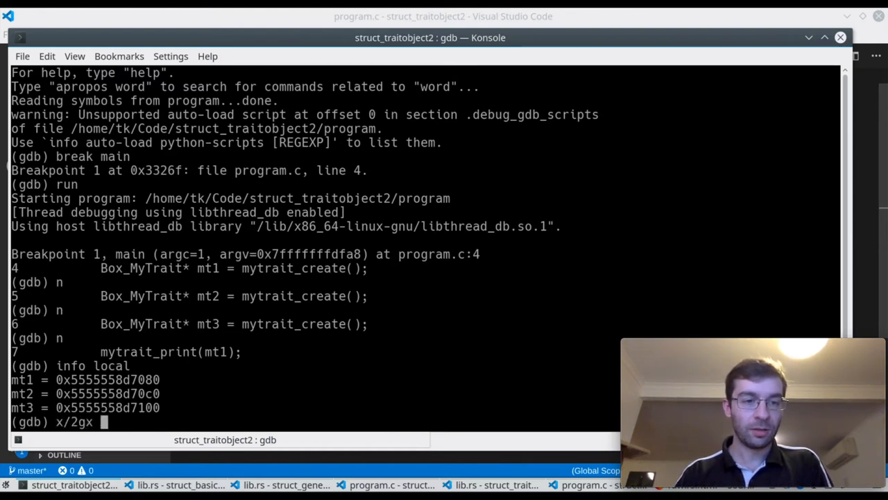
{"action": "double_click", "coordinate": [108, 380]}
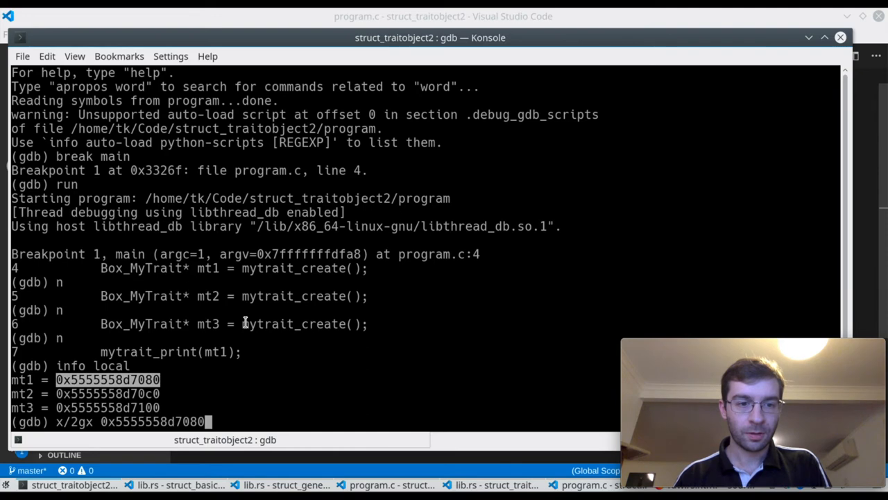
{"action": "key", "text": "Return"}
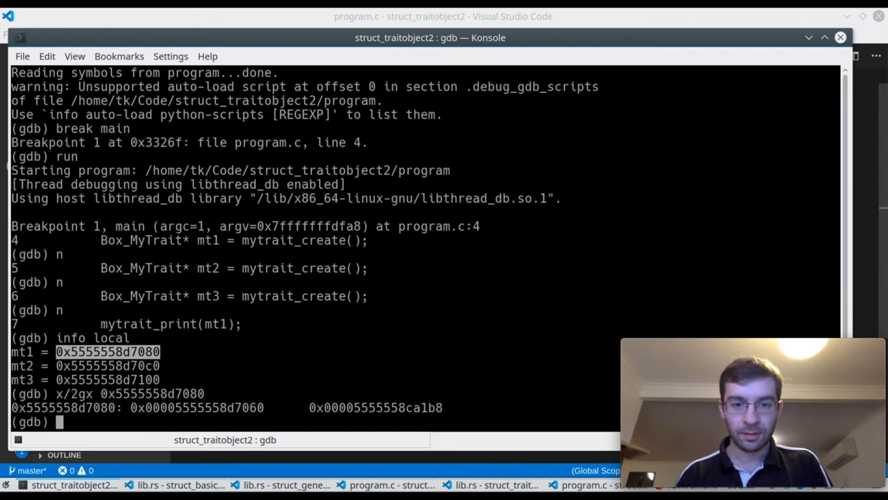
{"action": "type", "text": "x/2gx 0x5555558d7080"}
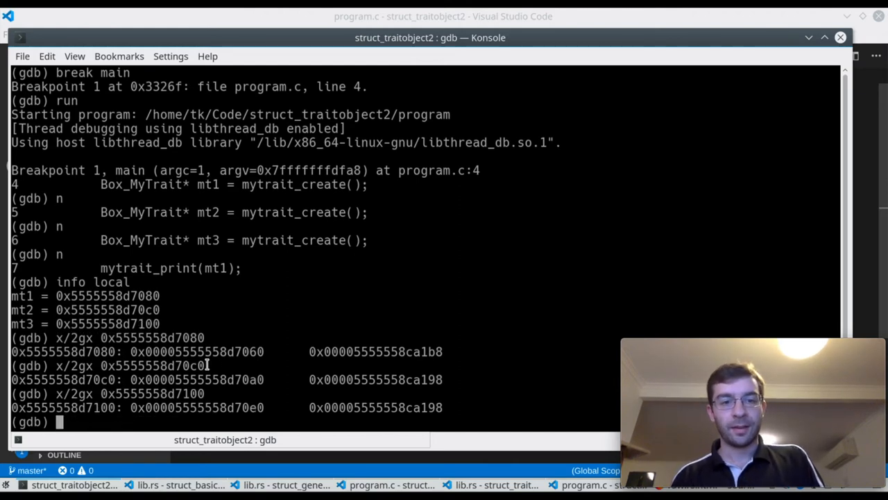
{"action": "mouse_move", "coordinate": [255, 352]}
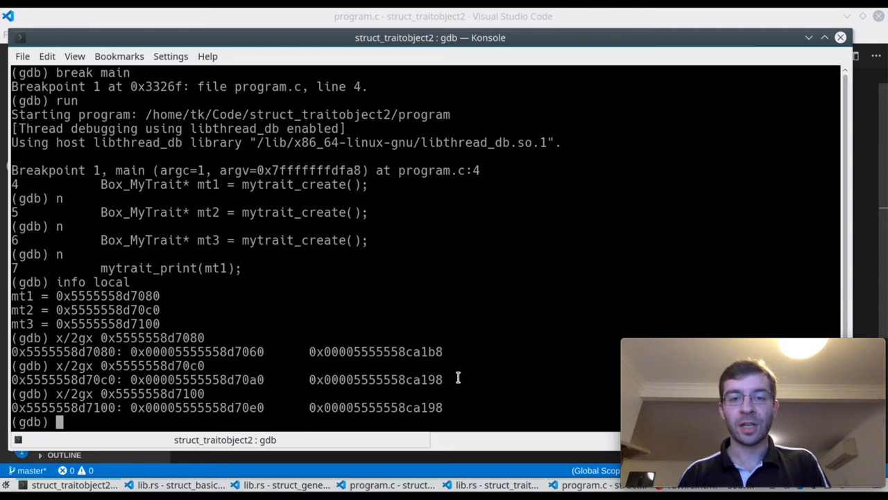
{"action": "mouse_move", "coordinate": [311, 352]}
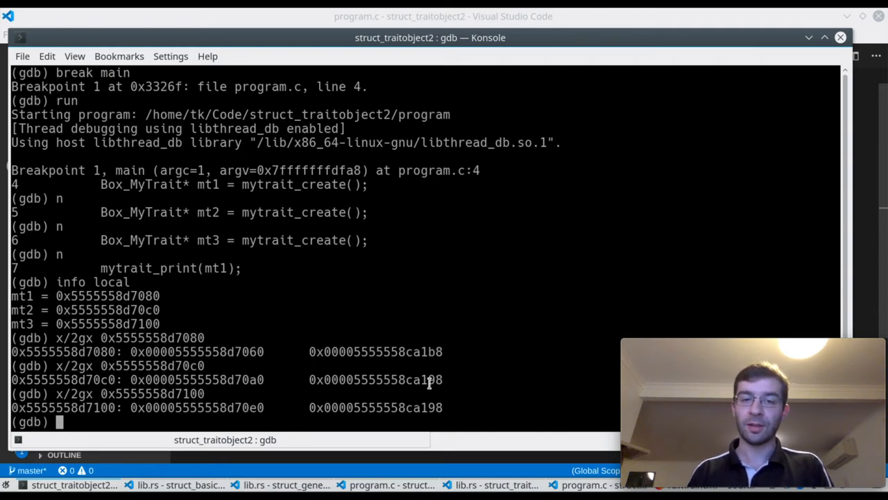
{"action": "mouse_move", "coordinate": [467, 361]}
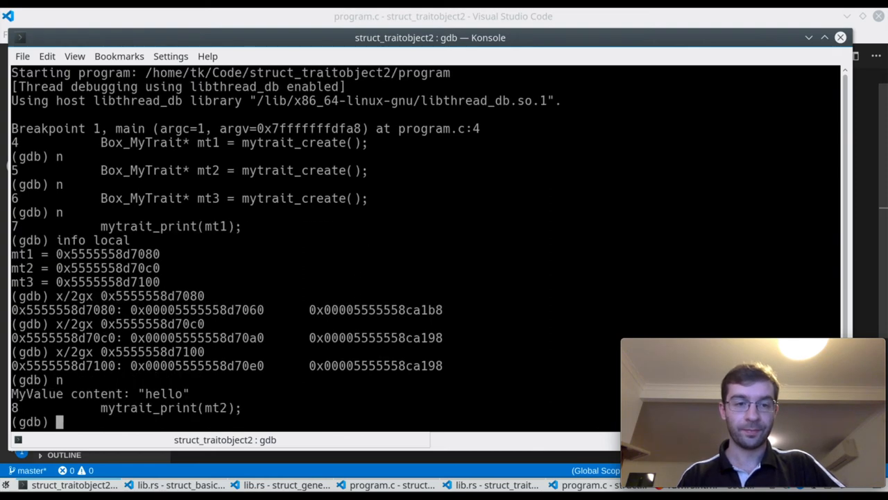
Step over the mt2 and mt3 print calls, each printing 4, stopping at mytrait_free(mt1)
{"action": "key", "text": "Return"}
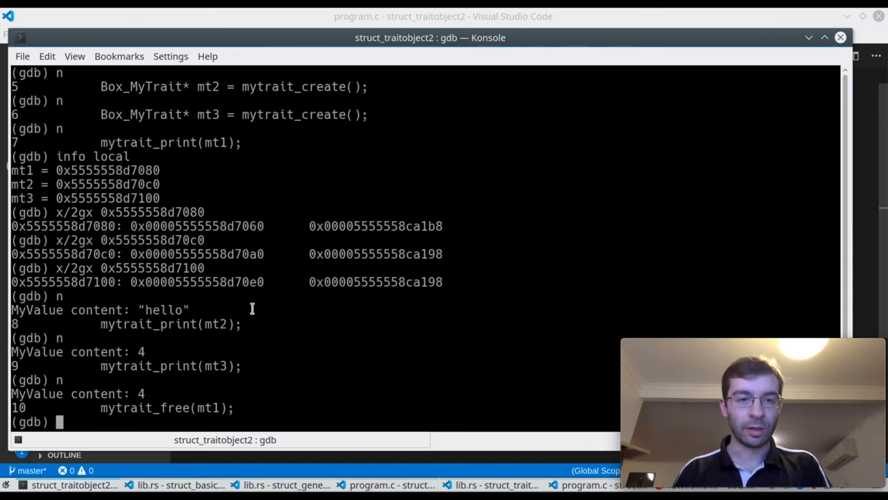
{"action": "double_click", "coordinate": [196, 282]}
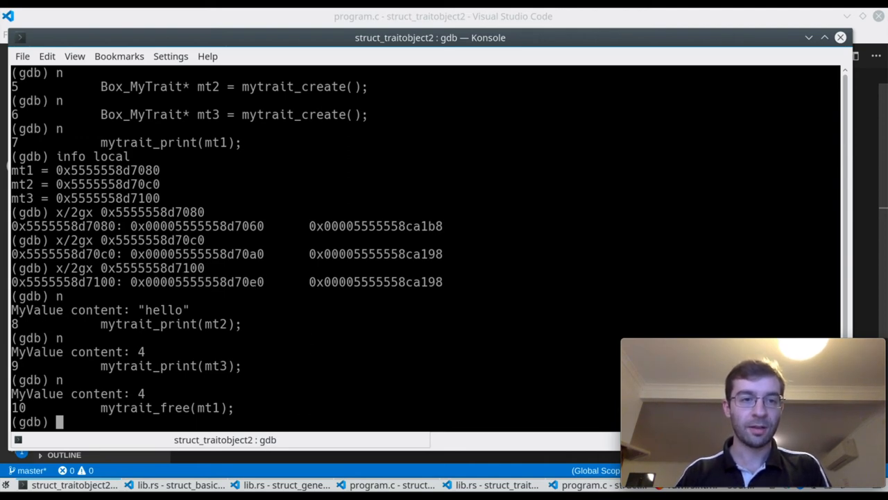
Read the value 4 behind mt3's and mt2's data pointers with x/1wx
{"action": "type", "text": "x/1"}
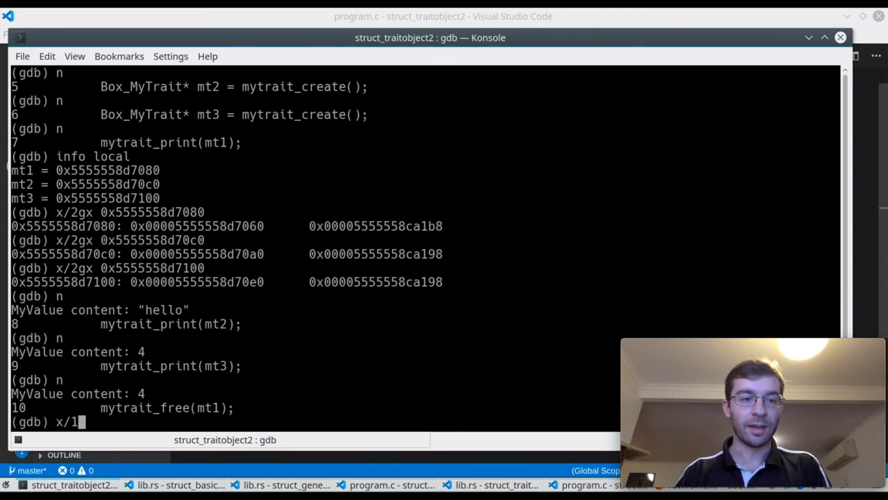
{"action": "type", "text": "wx"}
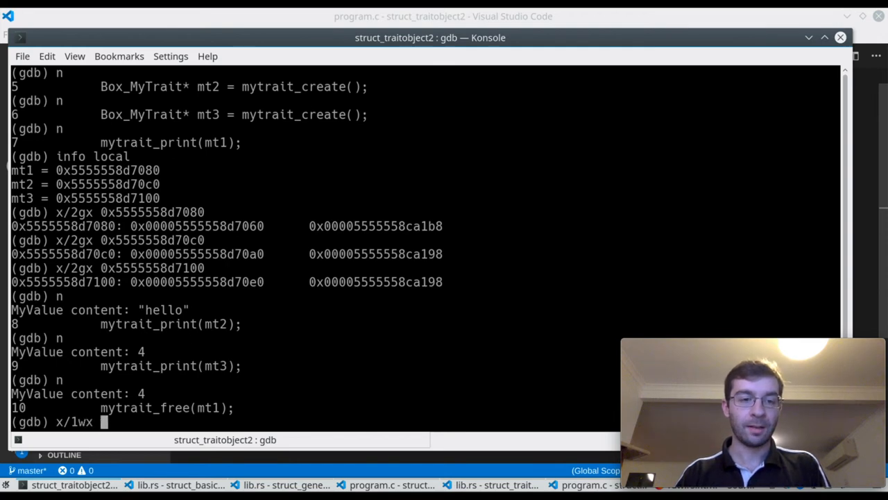
{"action": "type", "text": "0x00005555558d70e0"}
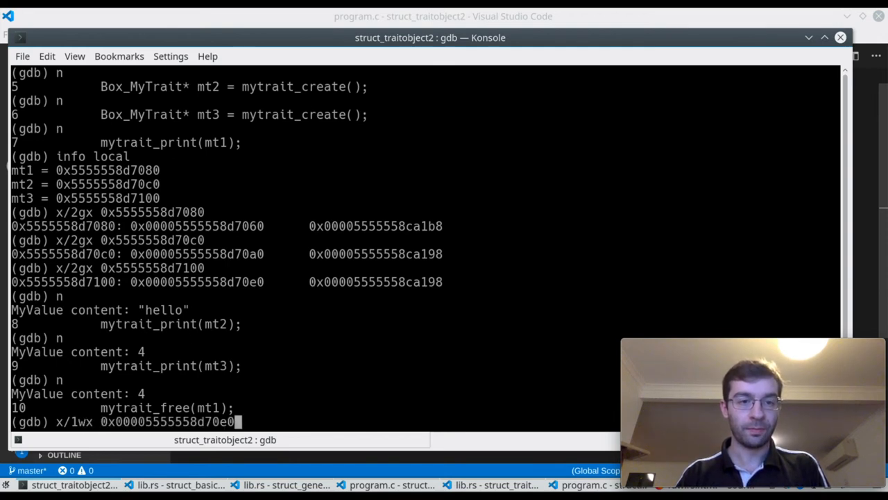
{"action": "key", "text": "Return"}
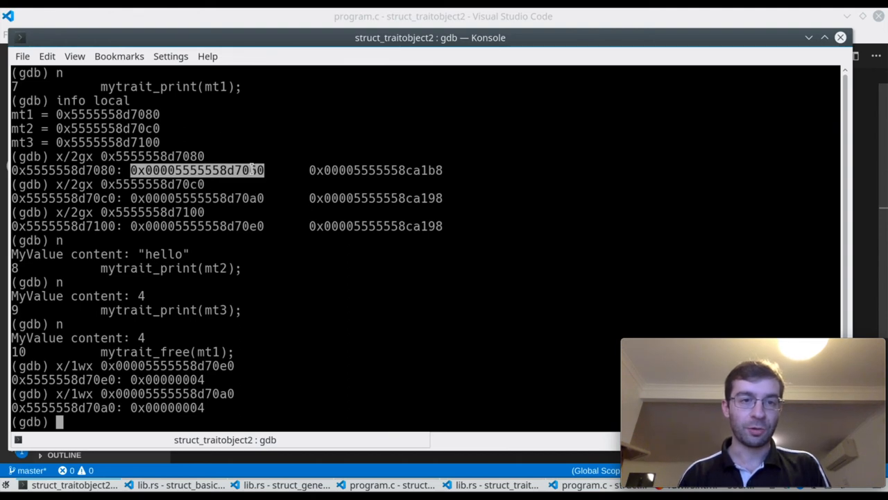
{"action": "type", "text": "x/1wx 0x00005555558d7060"}
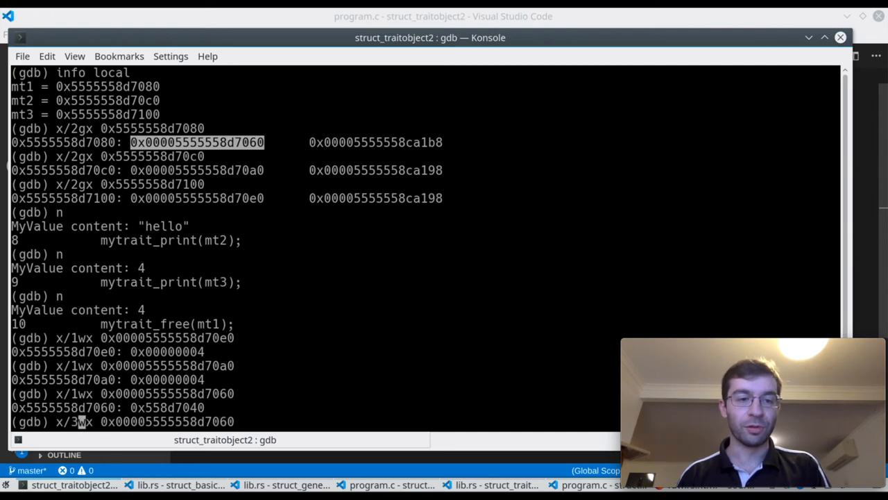
Dump mt1's String record (buffer pointer, 5, 5) and its characters with x/16c
{"action": "key", "text": "Return"}
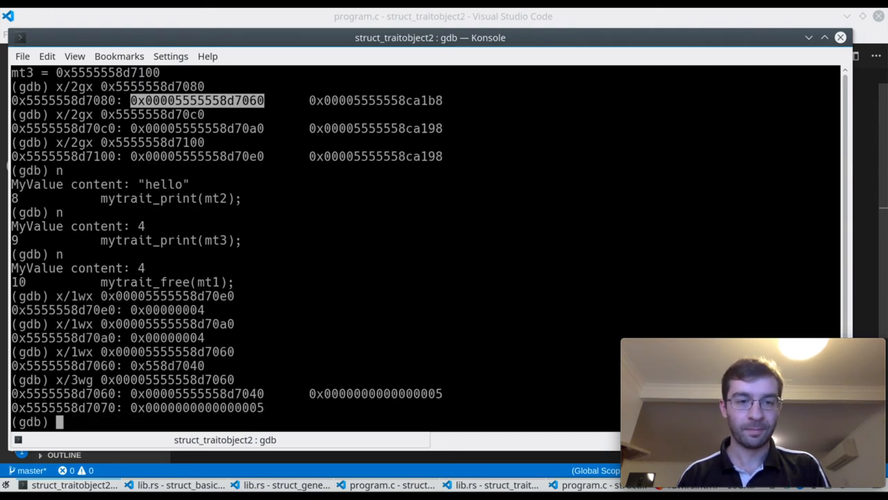
{"action": "mouse_move", "coordinate": [392, 361]}
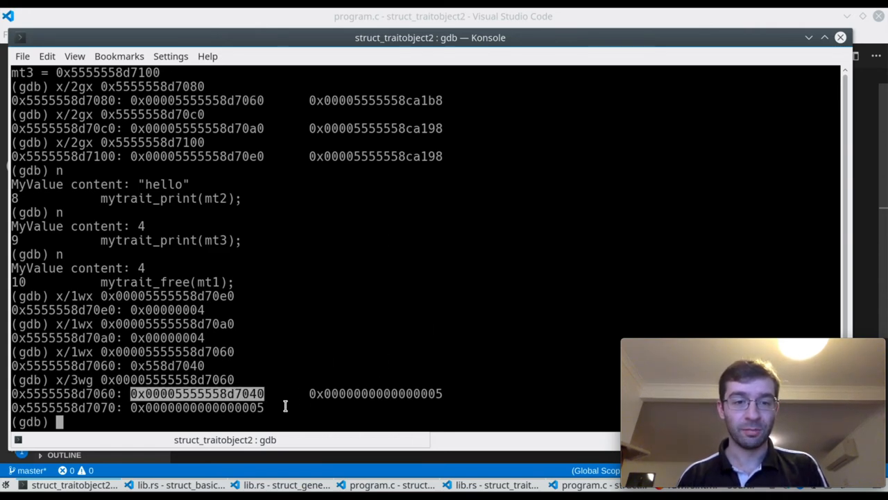
{"action": "type", "text": "x/16c 0x00005555558d7040"}
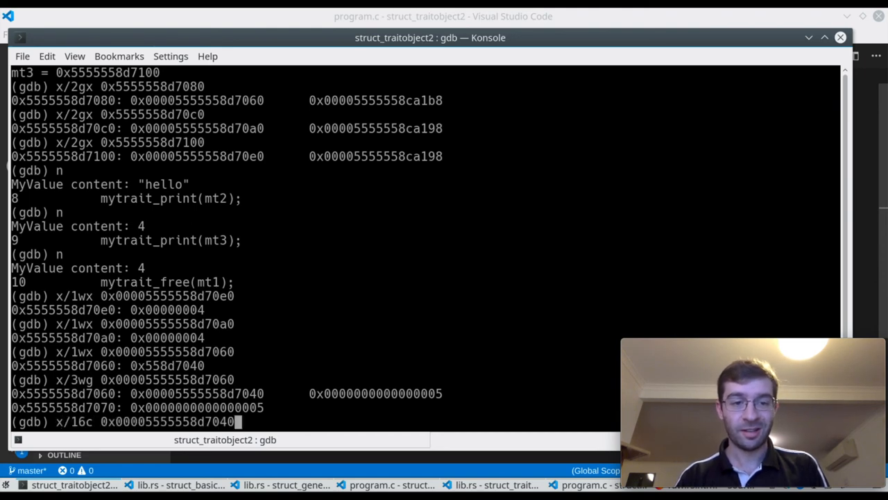
{"action": "key", "text": "Return"}
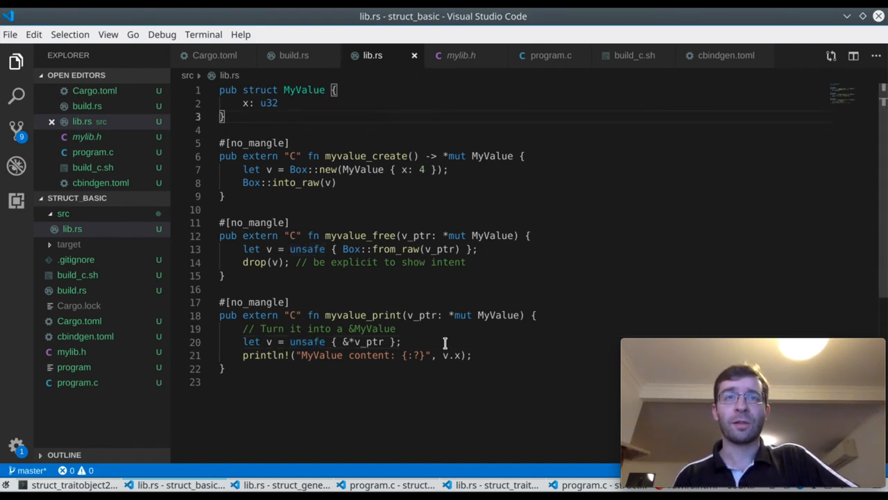
{"action": "mouse_move", "coordinate": [476, 292]}
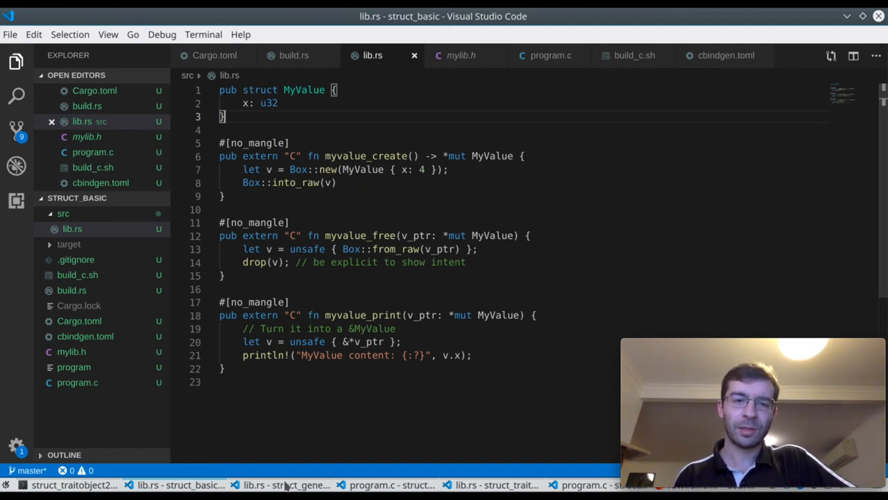
Switch via the generic-struct window to the struct_traitobject window showing lib.rs
{"action": "left_click", "coordinate": [286, 484]}
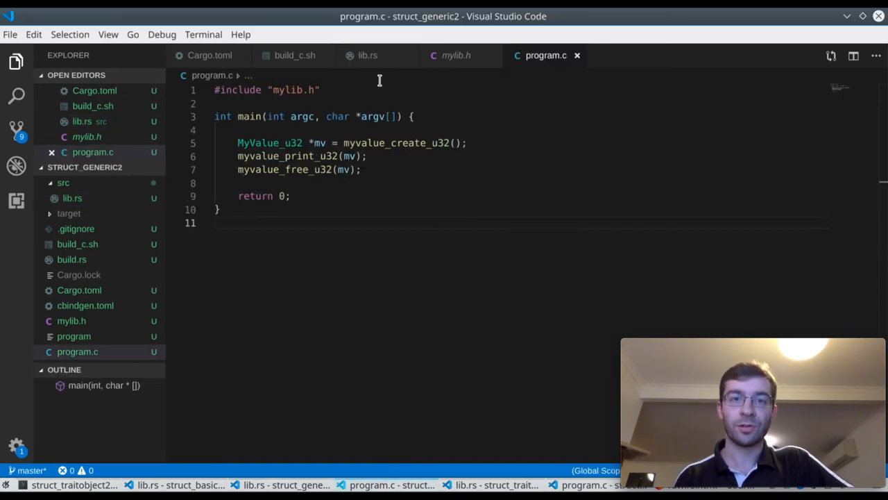
{"action": "left_click", "coordinate": [368, 55]}
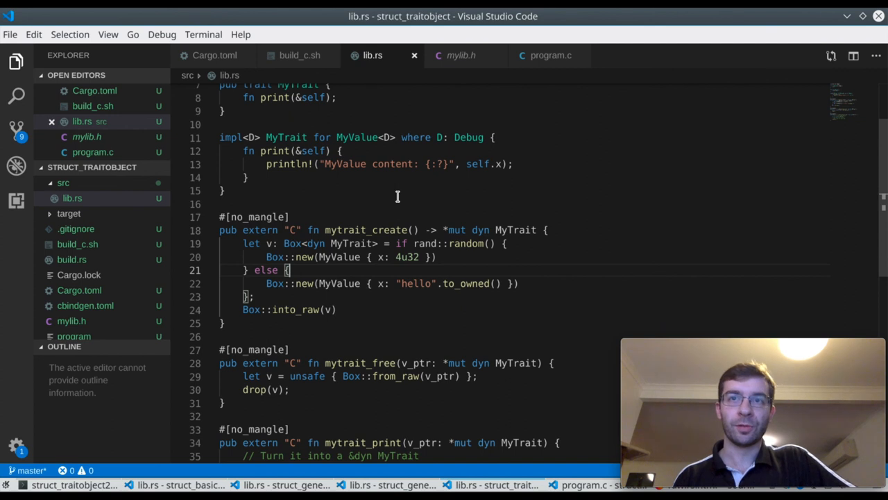
{"action": "mouse_move", "coordinate": [504, 314]}
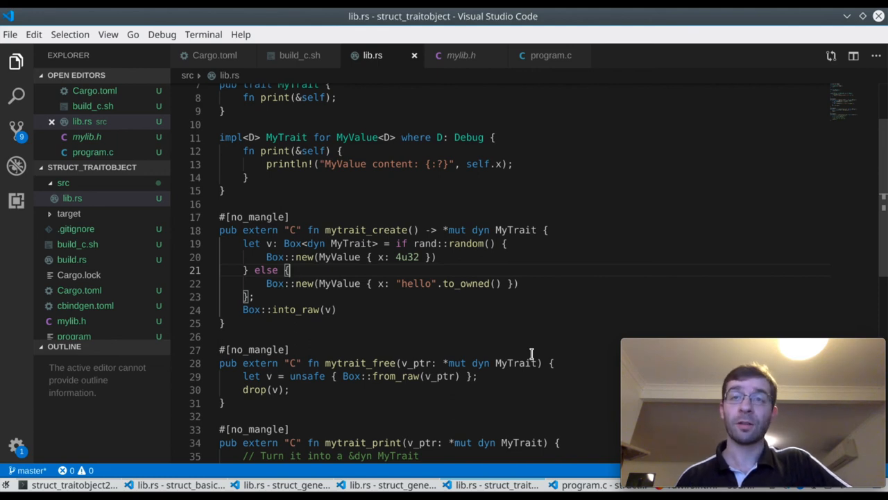
{"action": "mouse_move", "coordinate": [576, 66]}
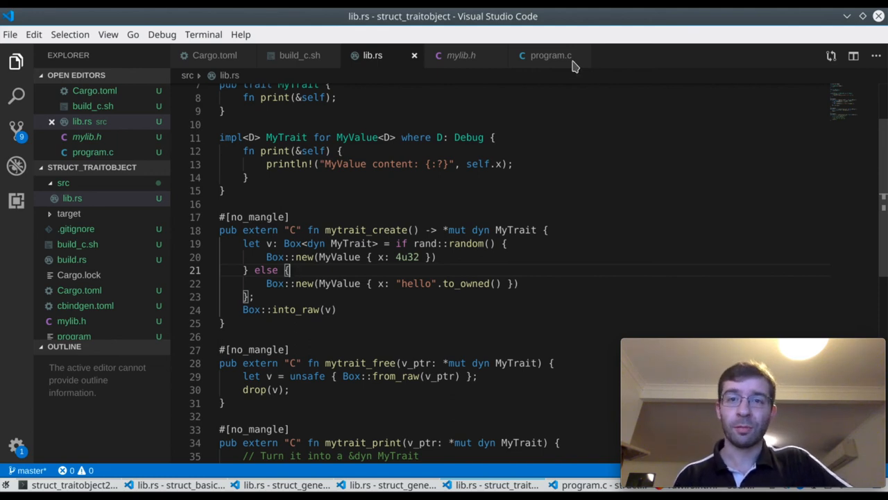
Show struct_traitobject2's program.c with its three Box_MyTrait create, print and free calls
{"action": "left_click", "coordinate": [551, 56]}
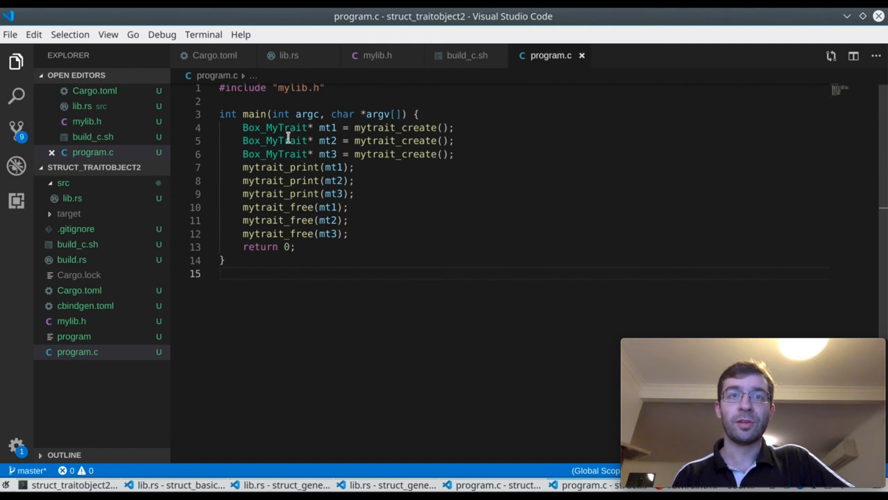
{"action": "mouse_move", "coordinate": [412, 208]}
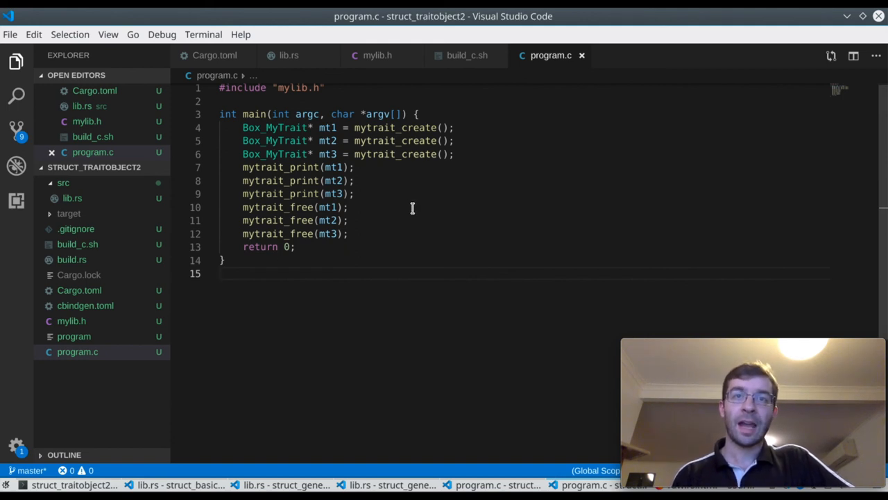